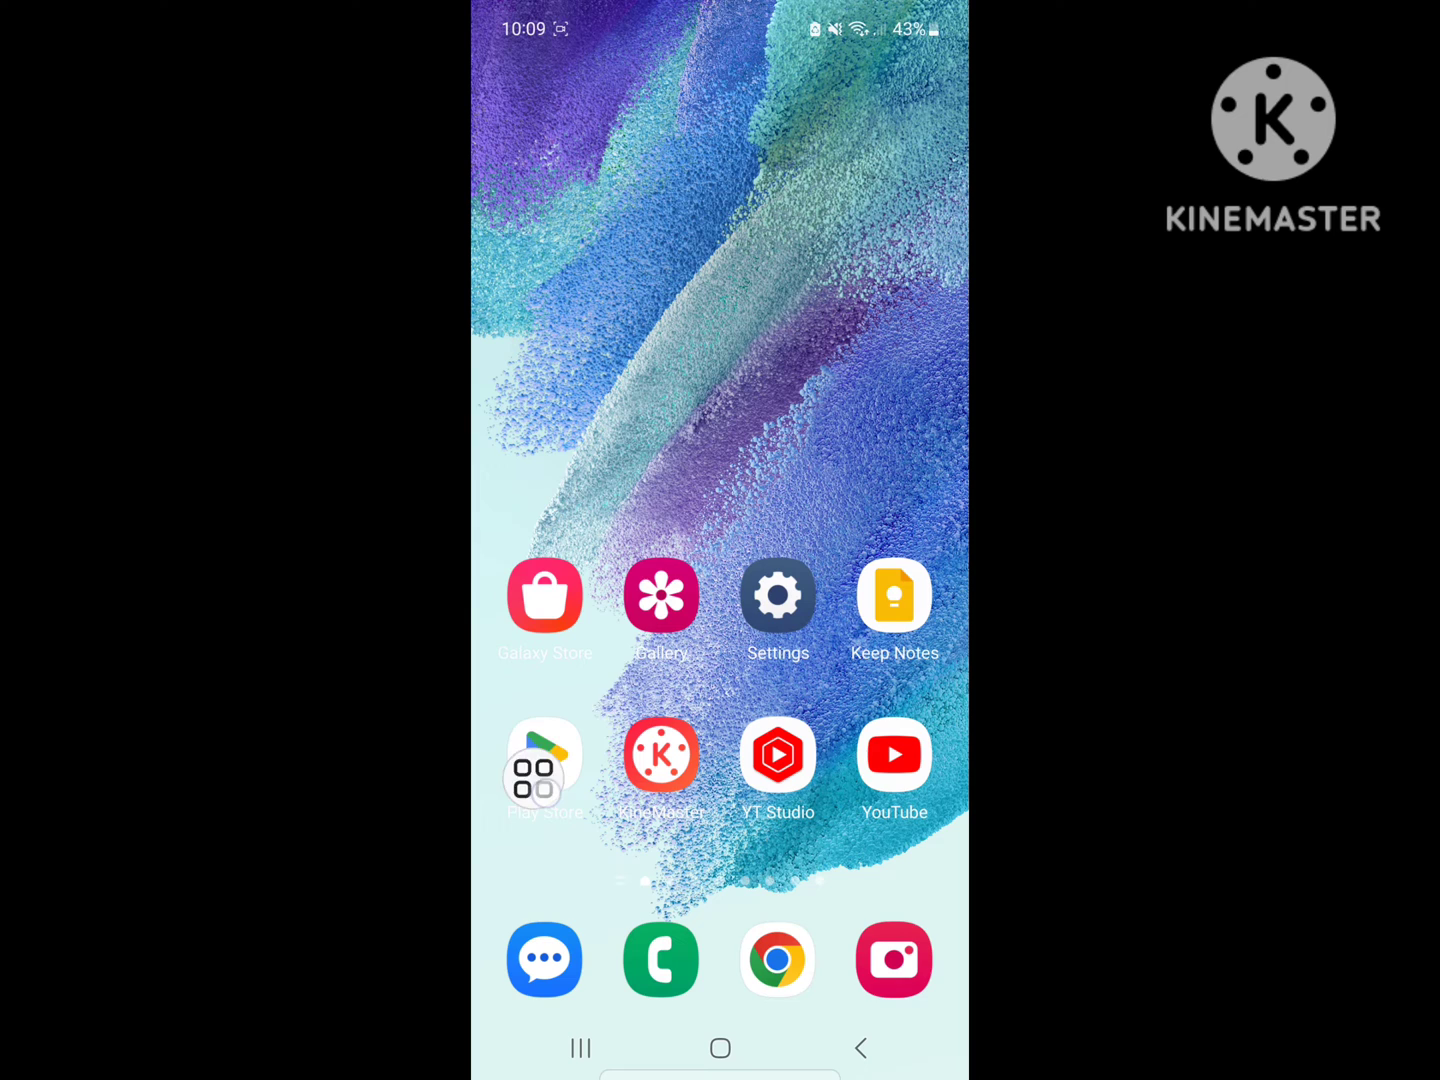
- Search the app store for 'messenger' to update the app
{"action": "left_click", "coordinate": [544, 756]}
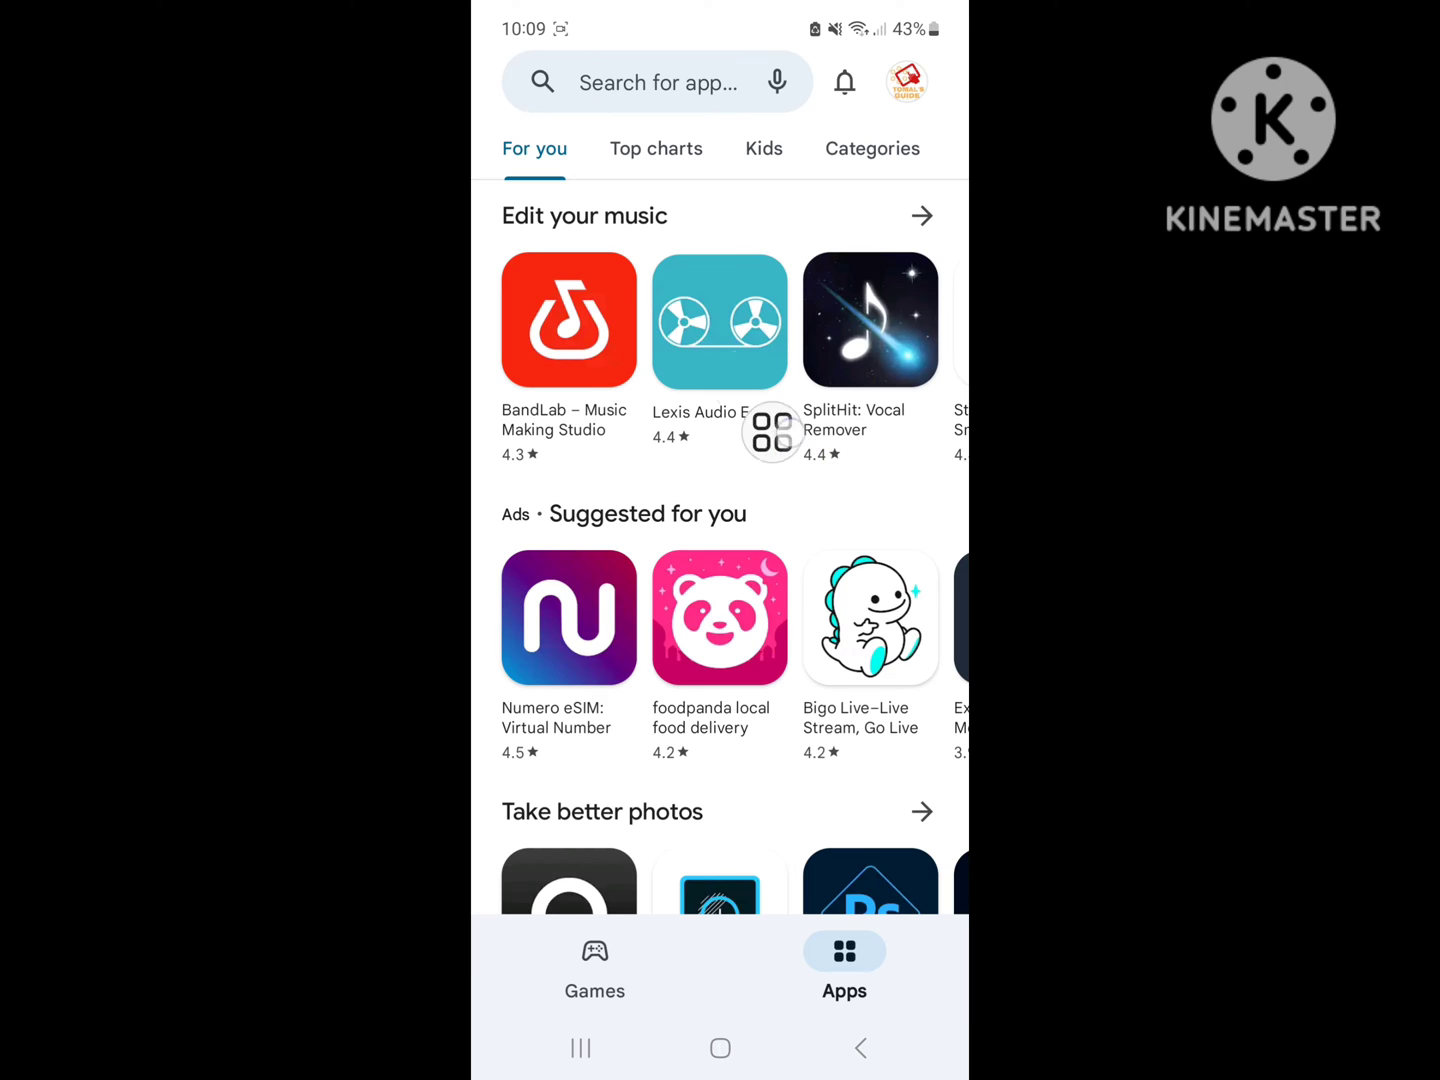
{"action": "type", "text": "messenger"}
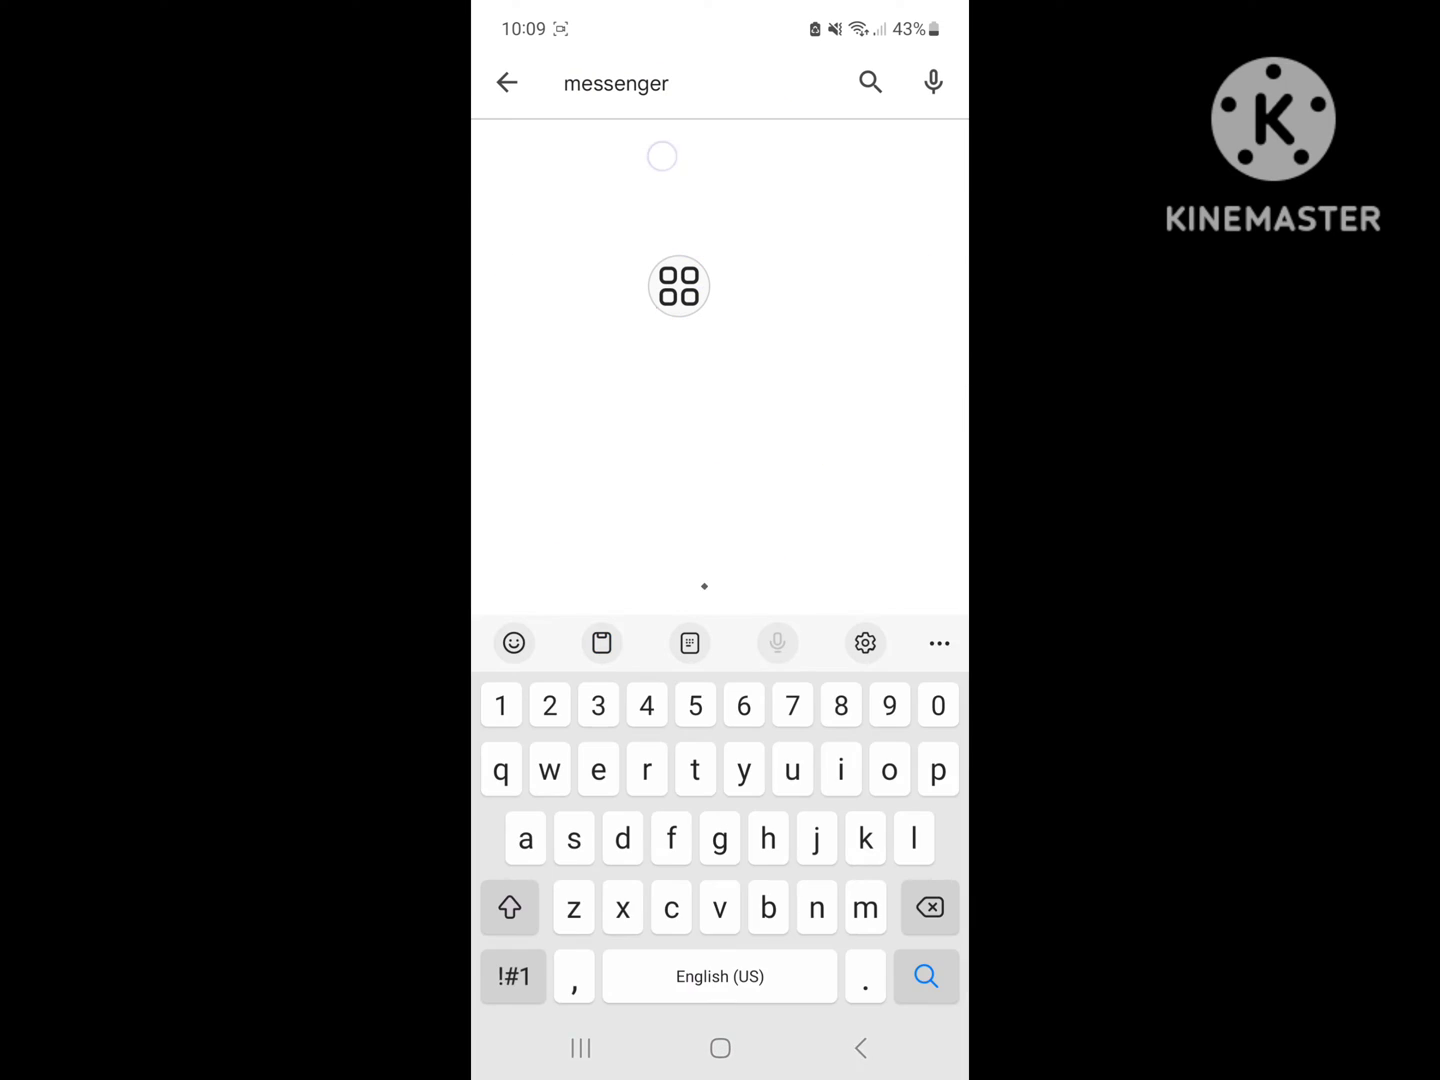
{"action": "left_click", "coordinate": [926, 976]}
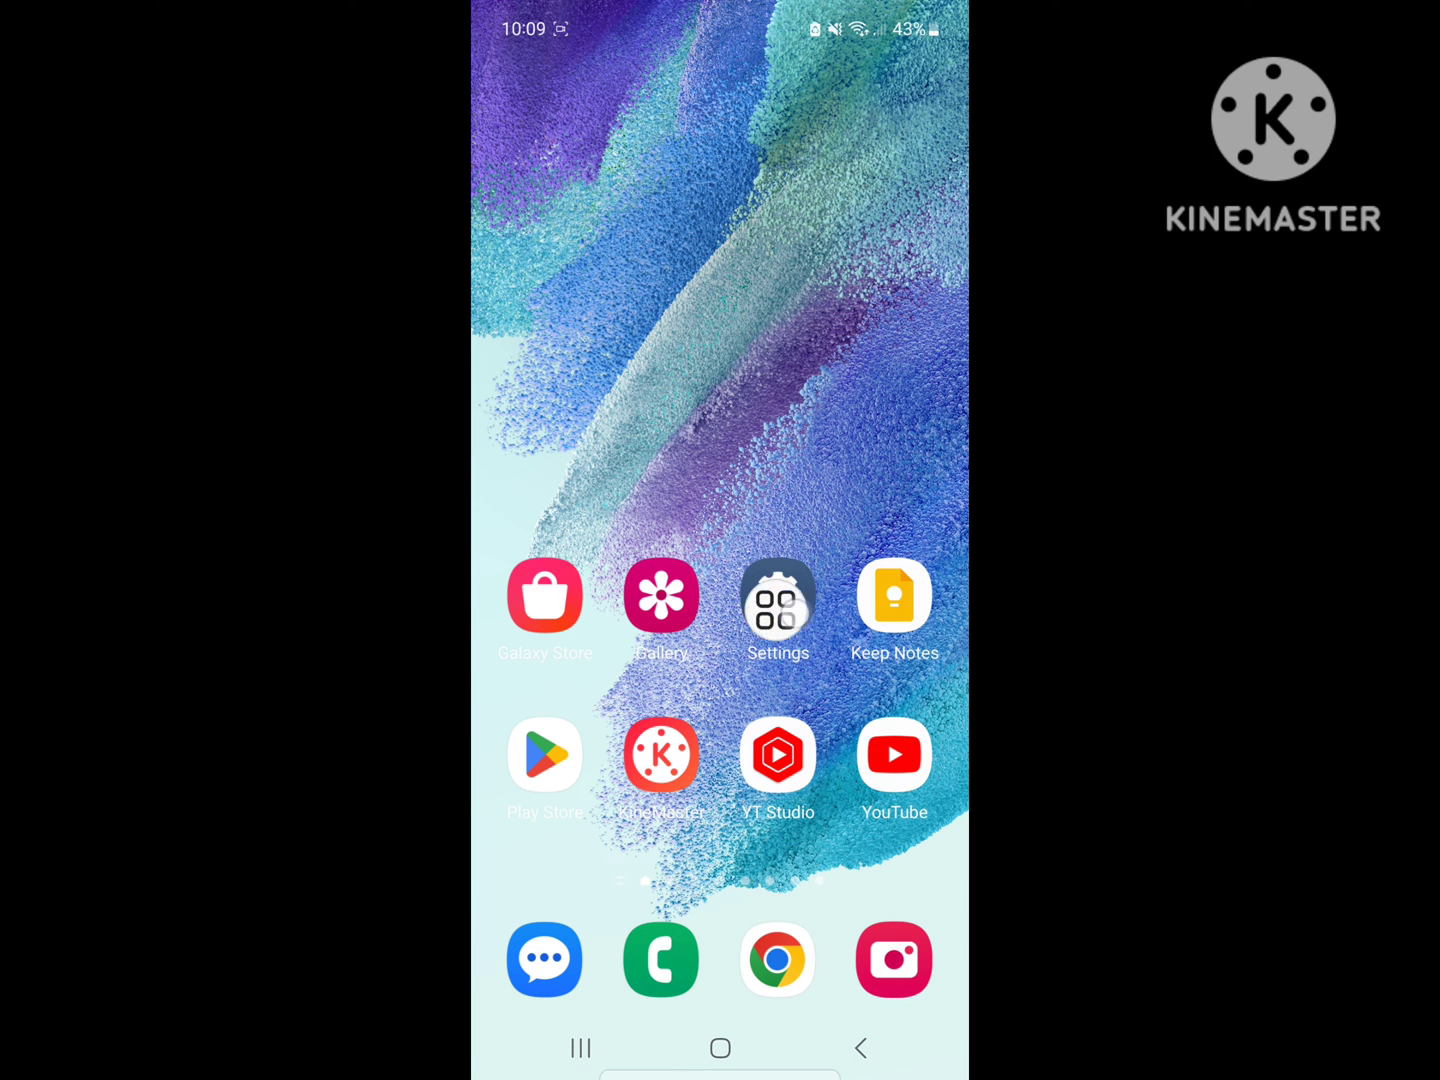
- In Settings > Apps, search 'mess' and go into Messenger's app details
{"action": "left_click", "coordinate": [778, 596]}
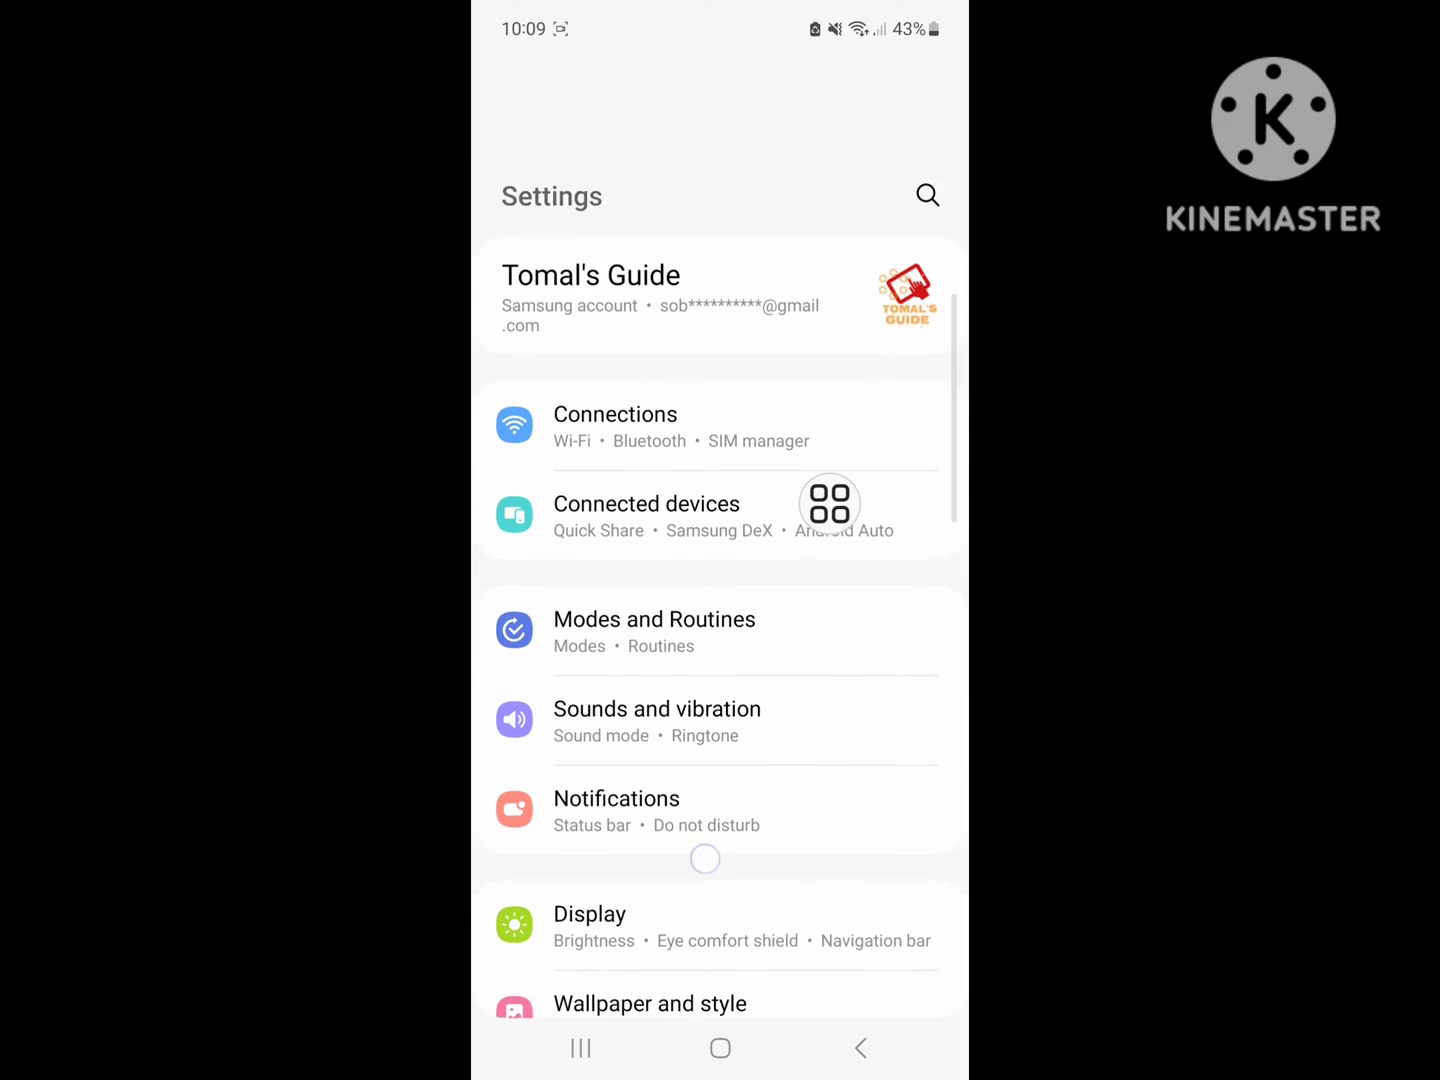
{"action": "scroll", "scroll_direction": "down", "scroll_amount": 3}
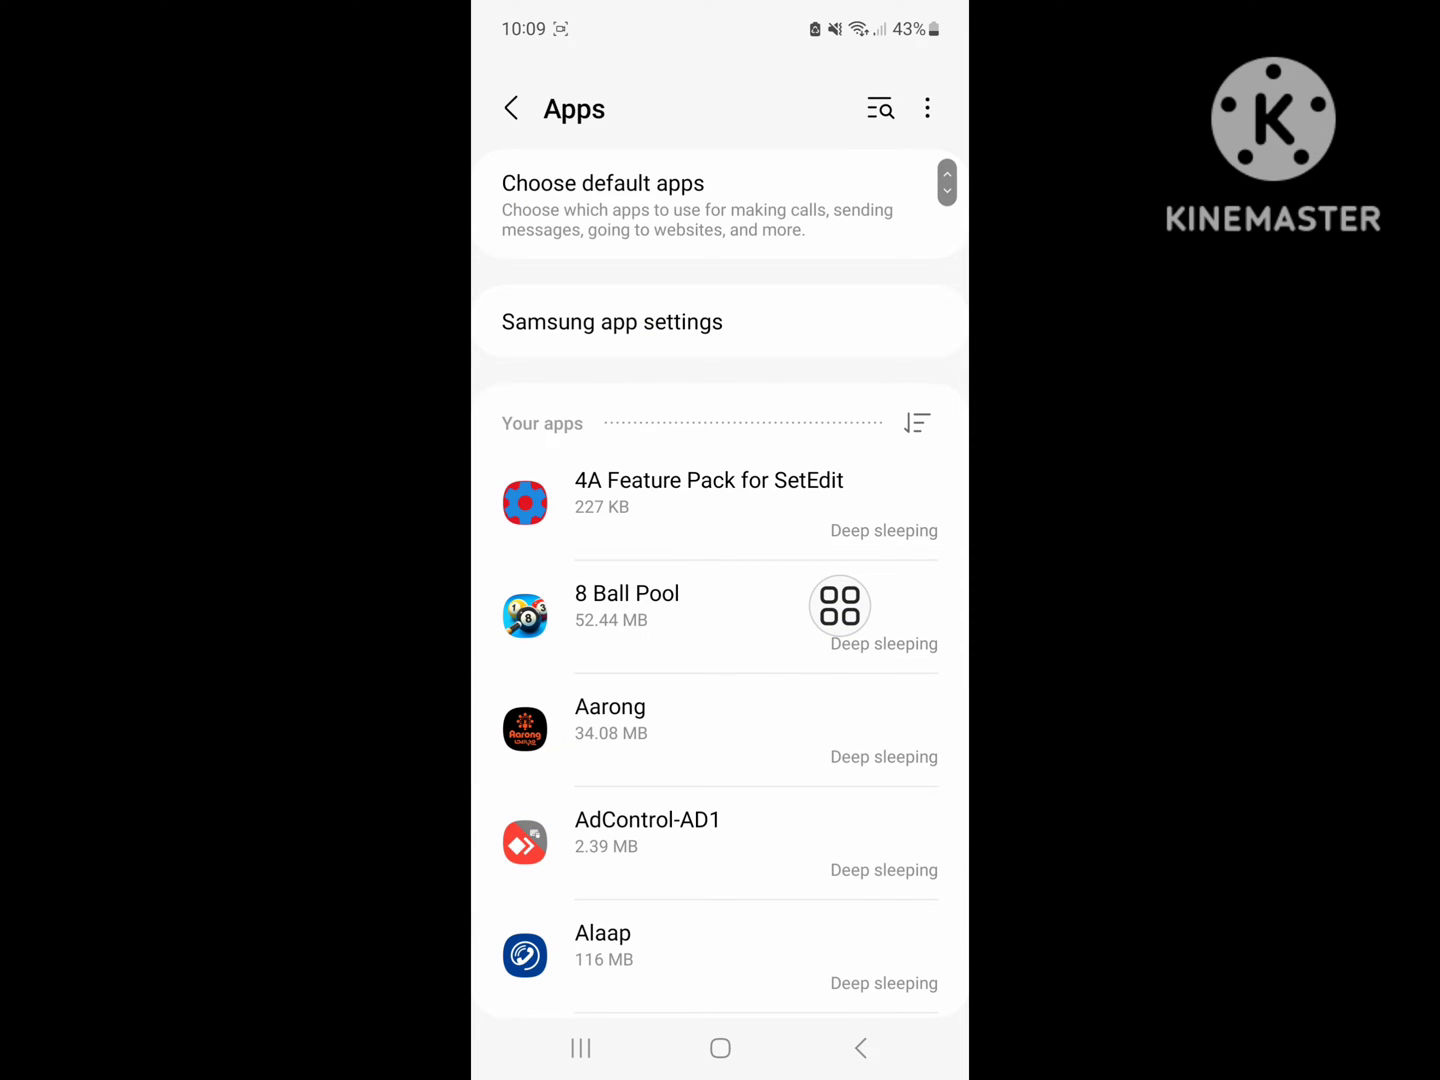
{"action": "left_click", "coordinate": [878, 108]}
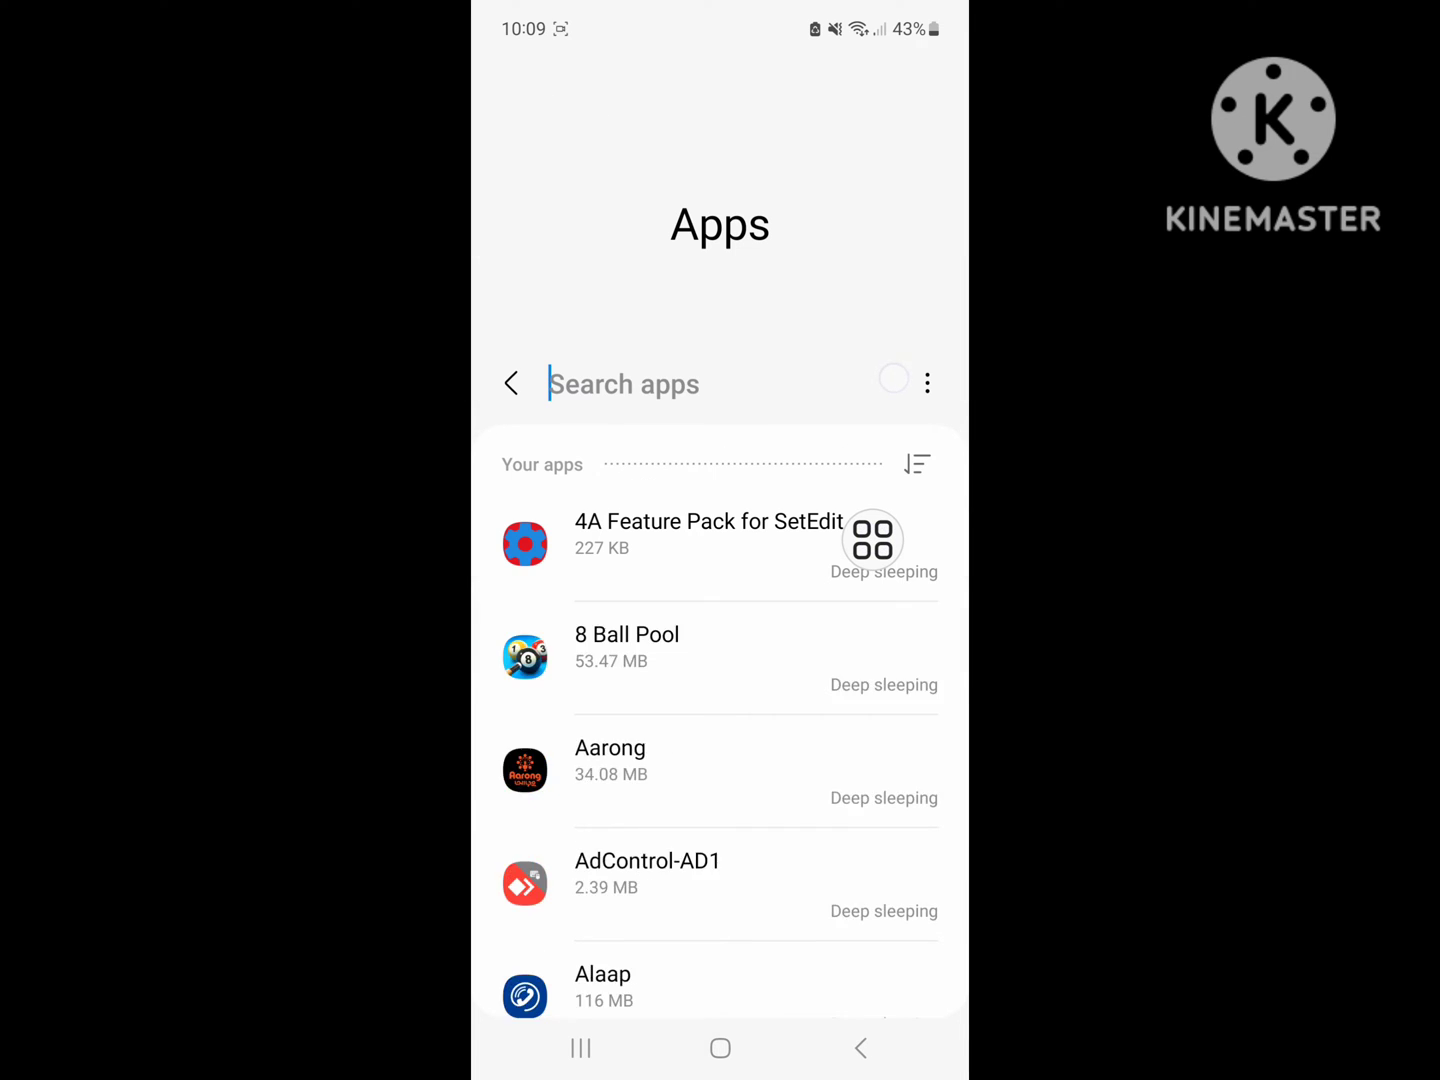
{"action": "type", "text": "m"}
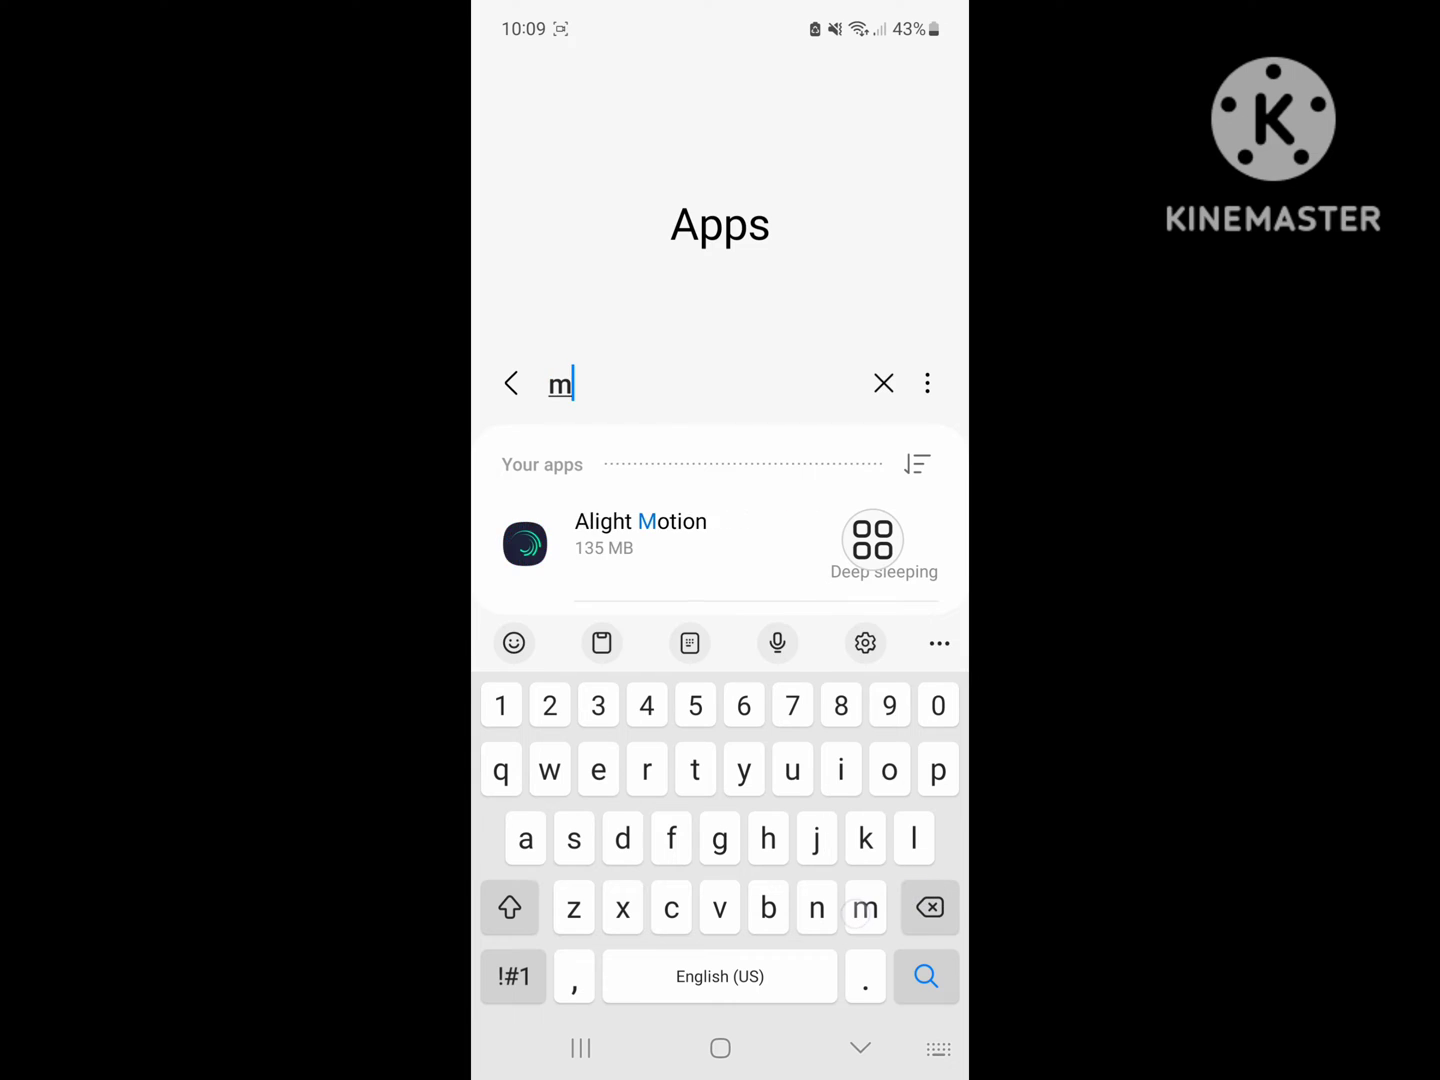
{"action": "type", "text": "ess"}
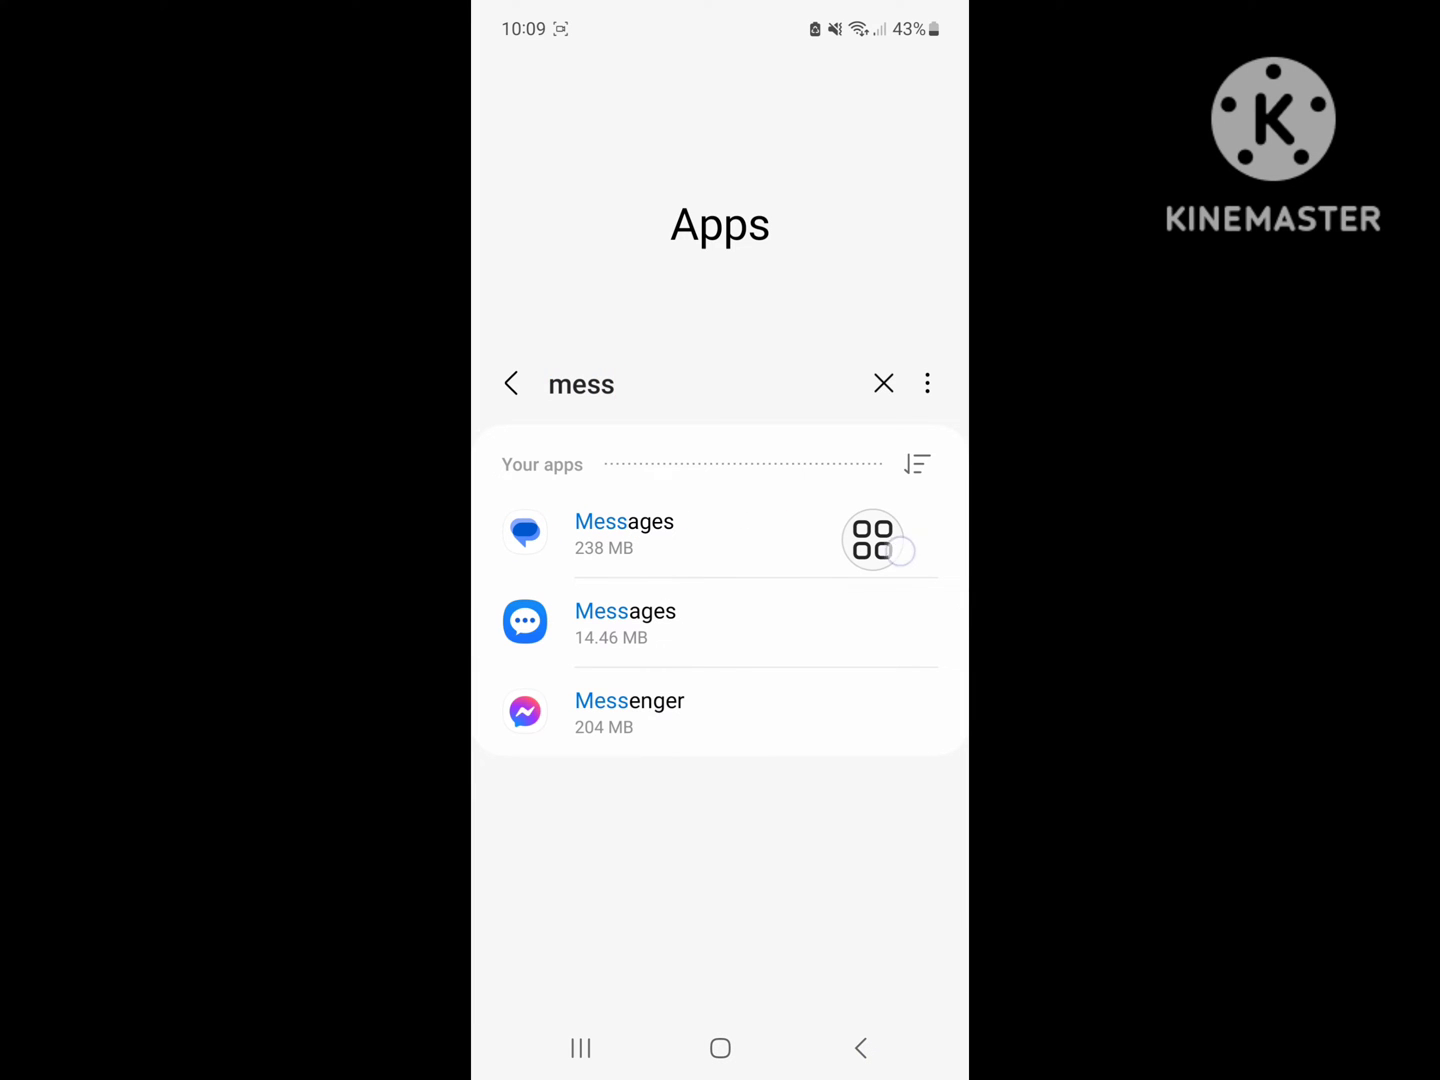
{"action": "left_click", "coordinate": [628, 700]}
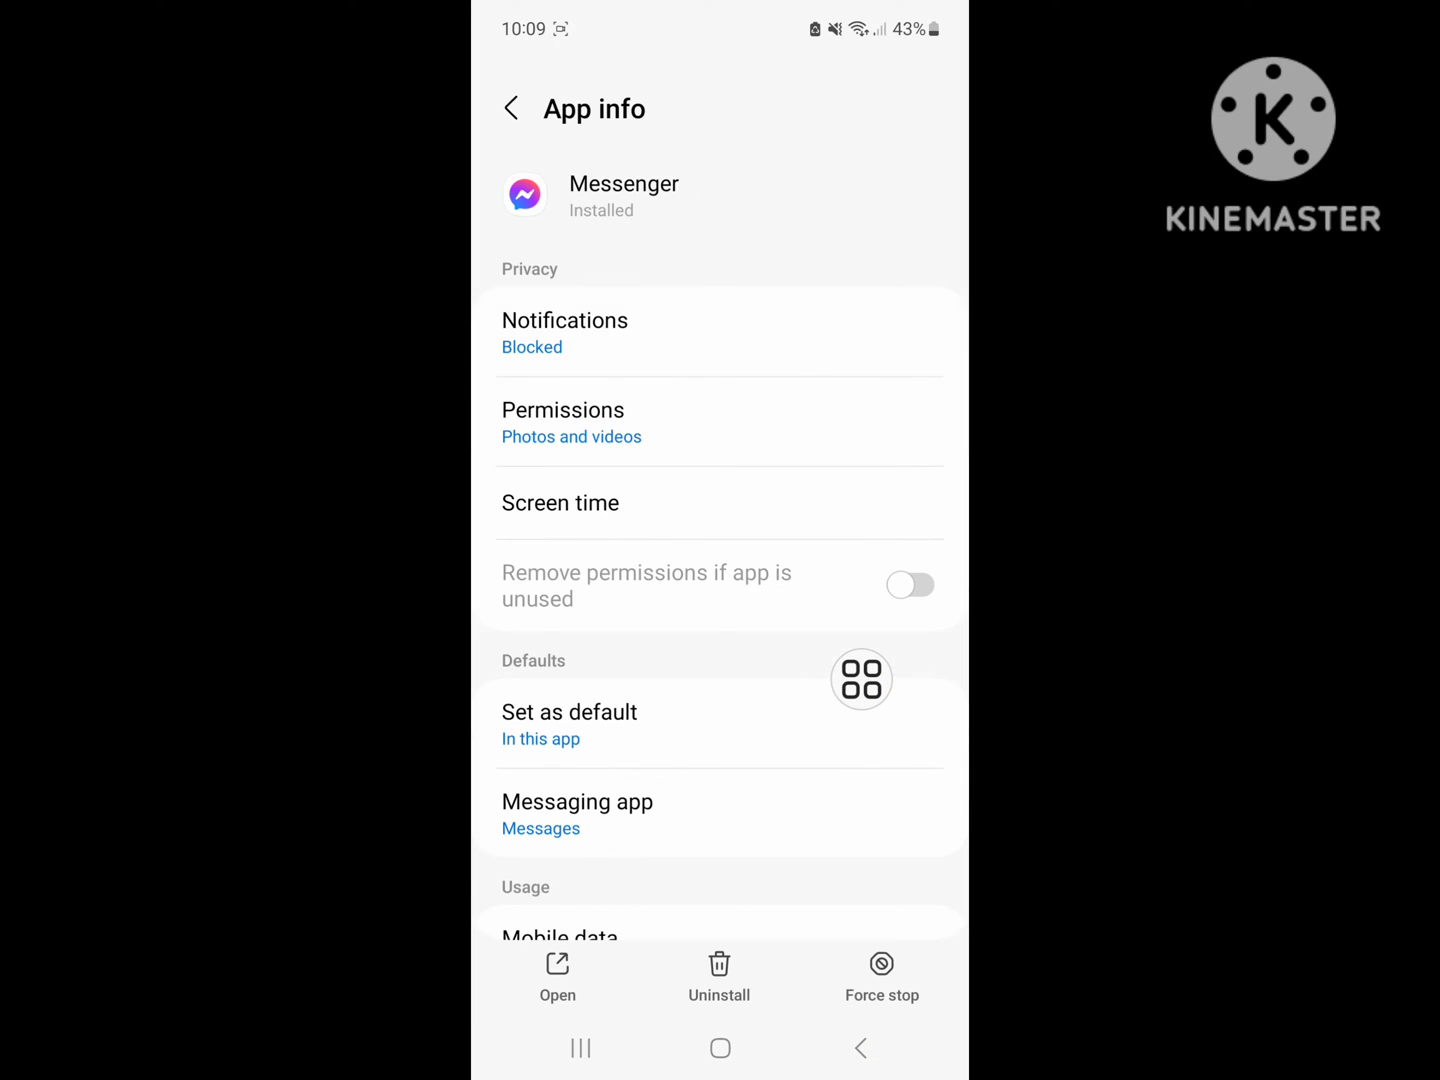
- From Messenger's Storage page, clear all app data and confirm Delete
{"action": "scroll", "scroll_direction": "down", "scroll_amount": 3}
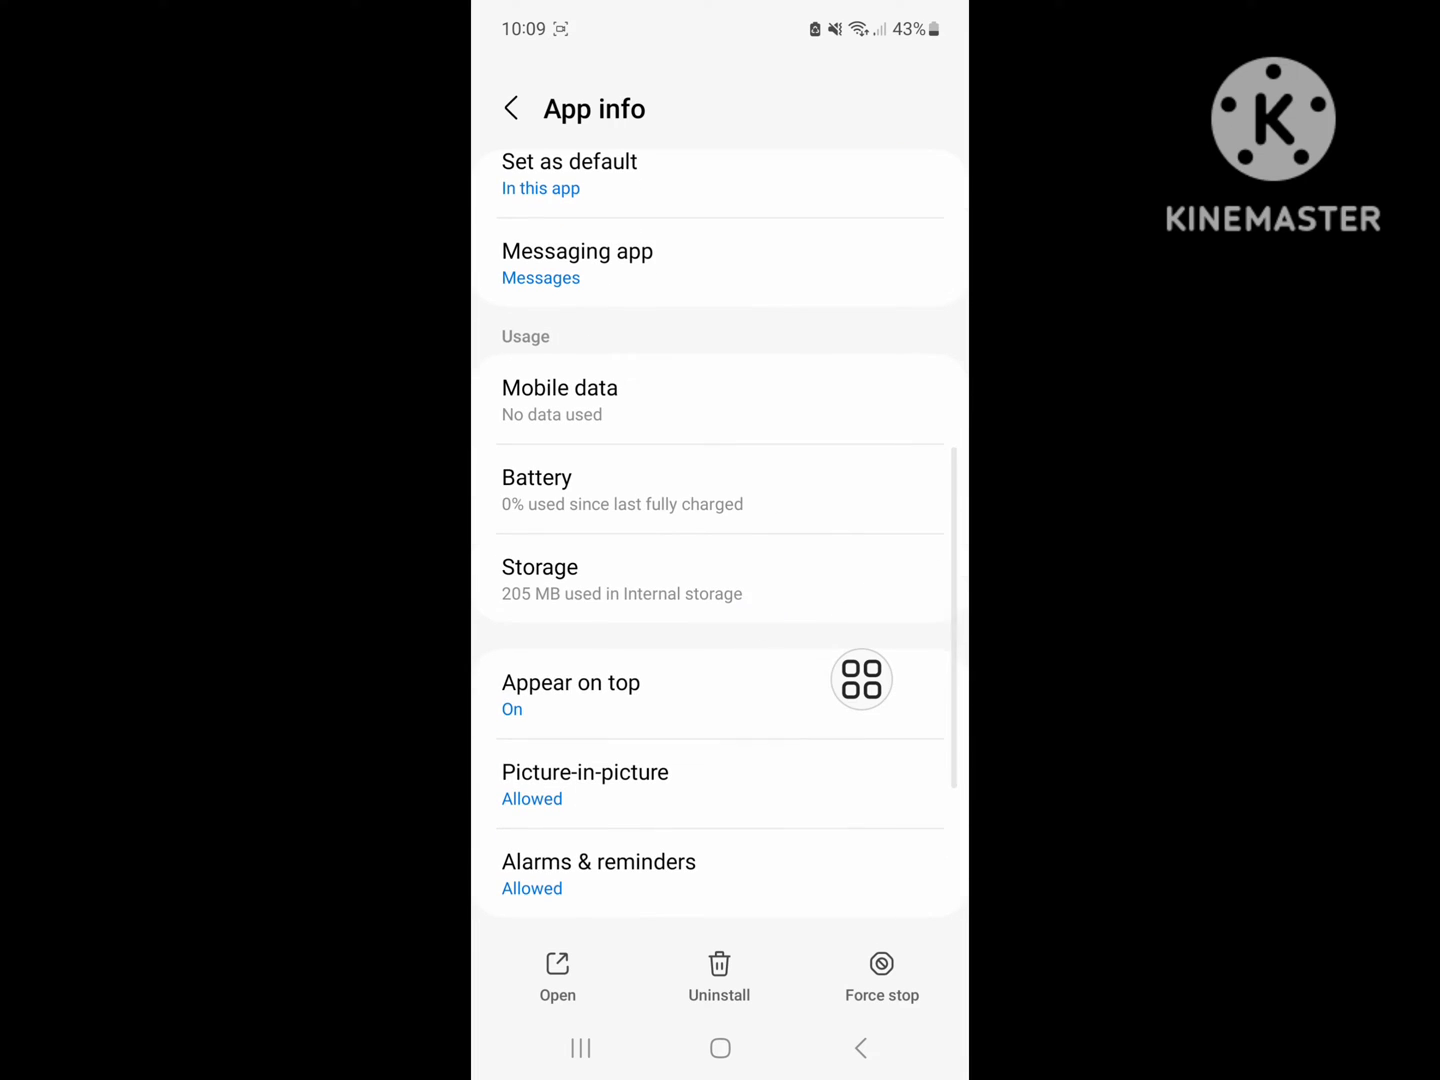
{"action": "left_click", "coordinate": [540, 578]}
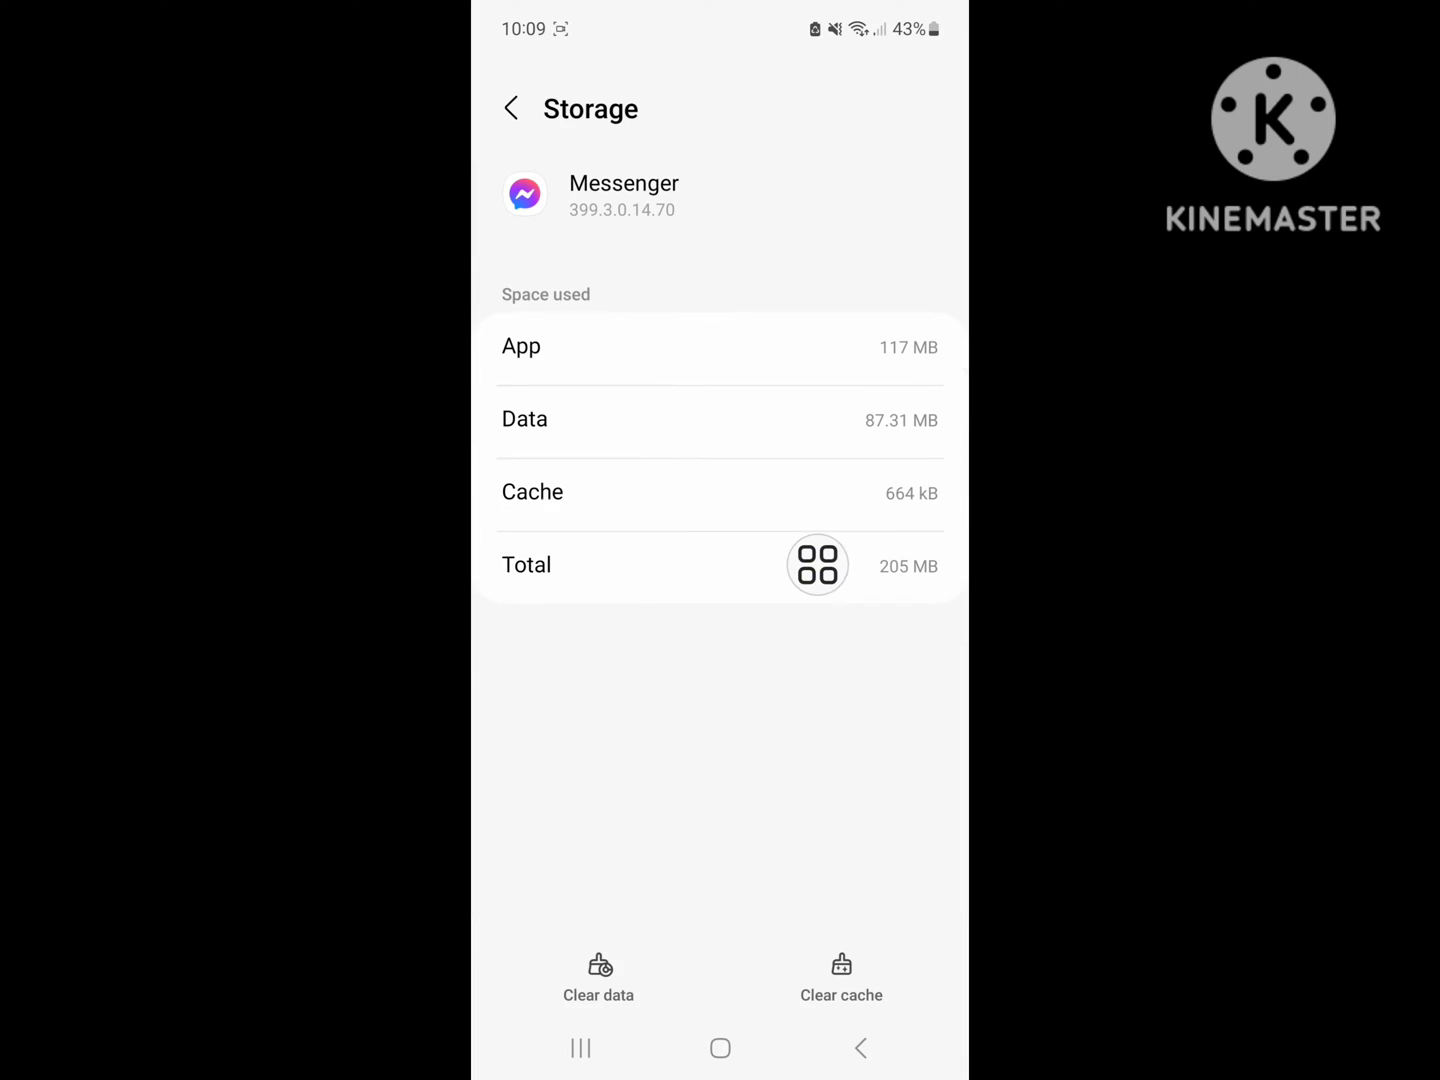
{"action": "left_click", "coordinate": [598, 976]}
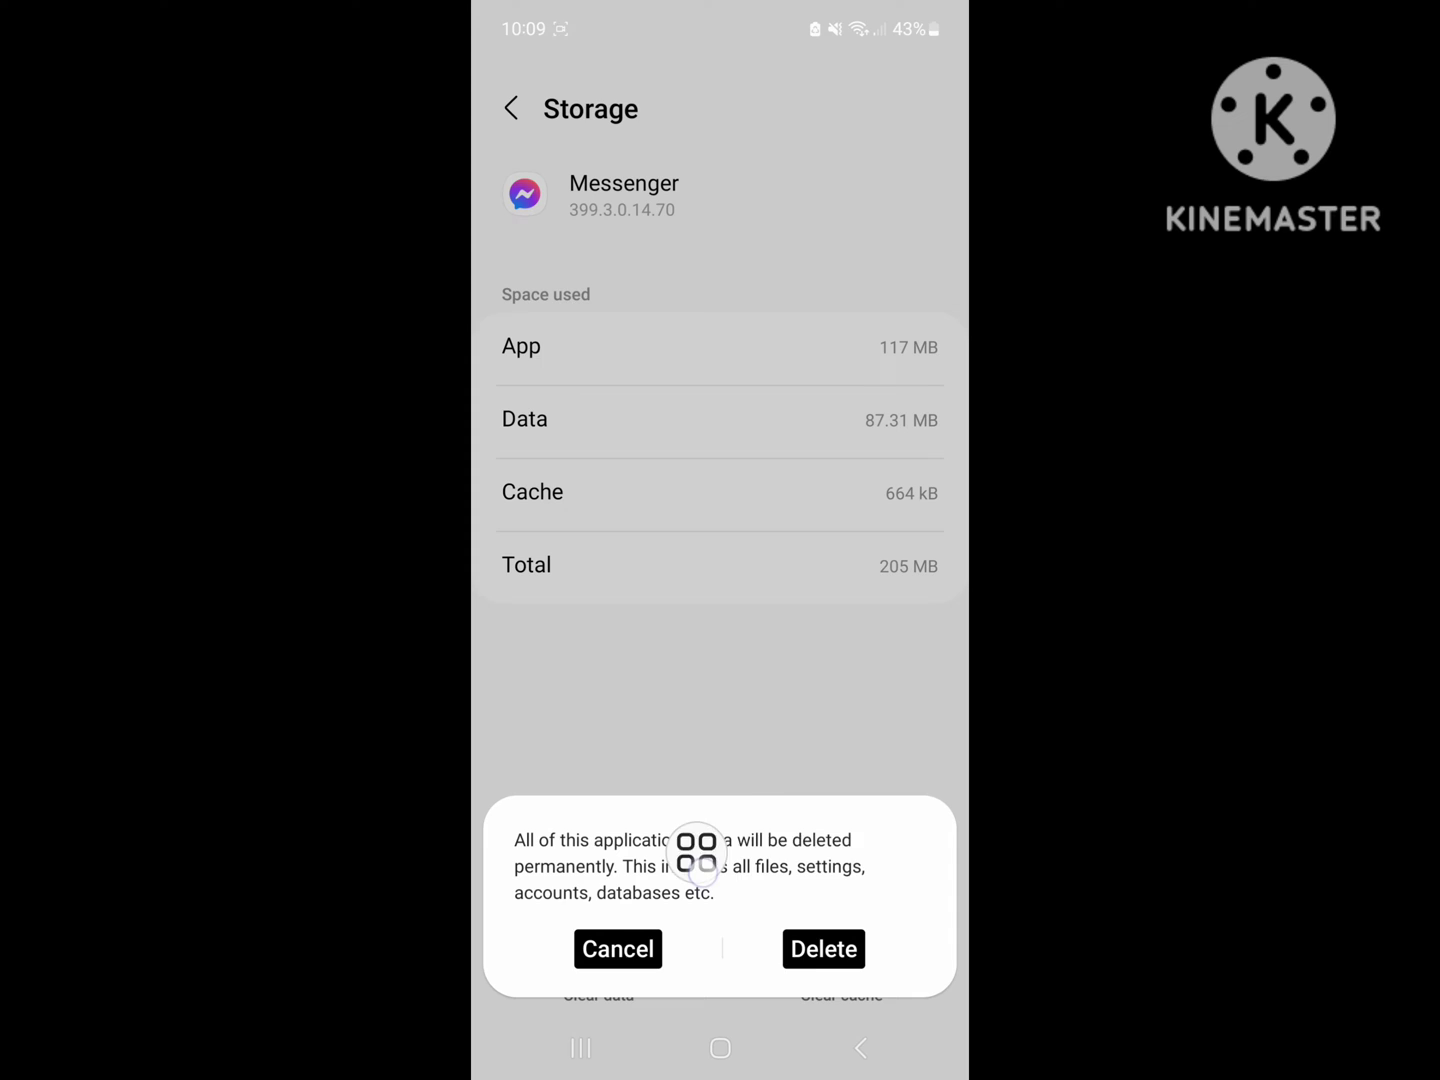
{"action": "left_click", "coordinate": [824, 948]}
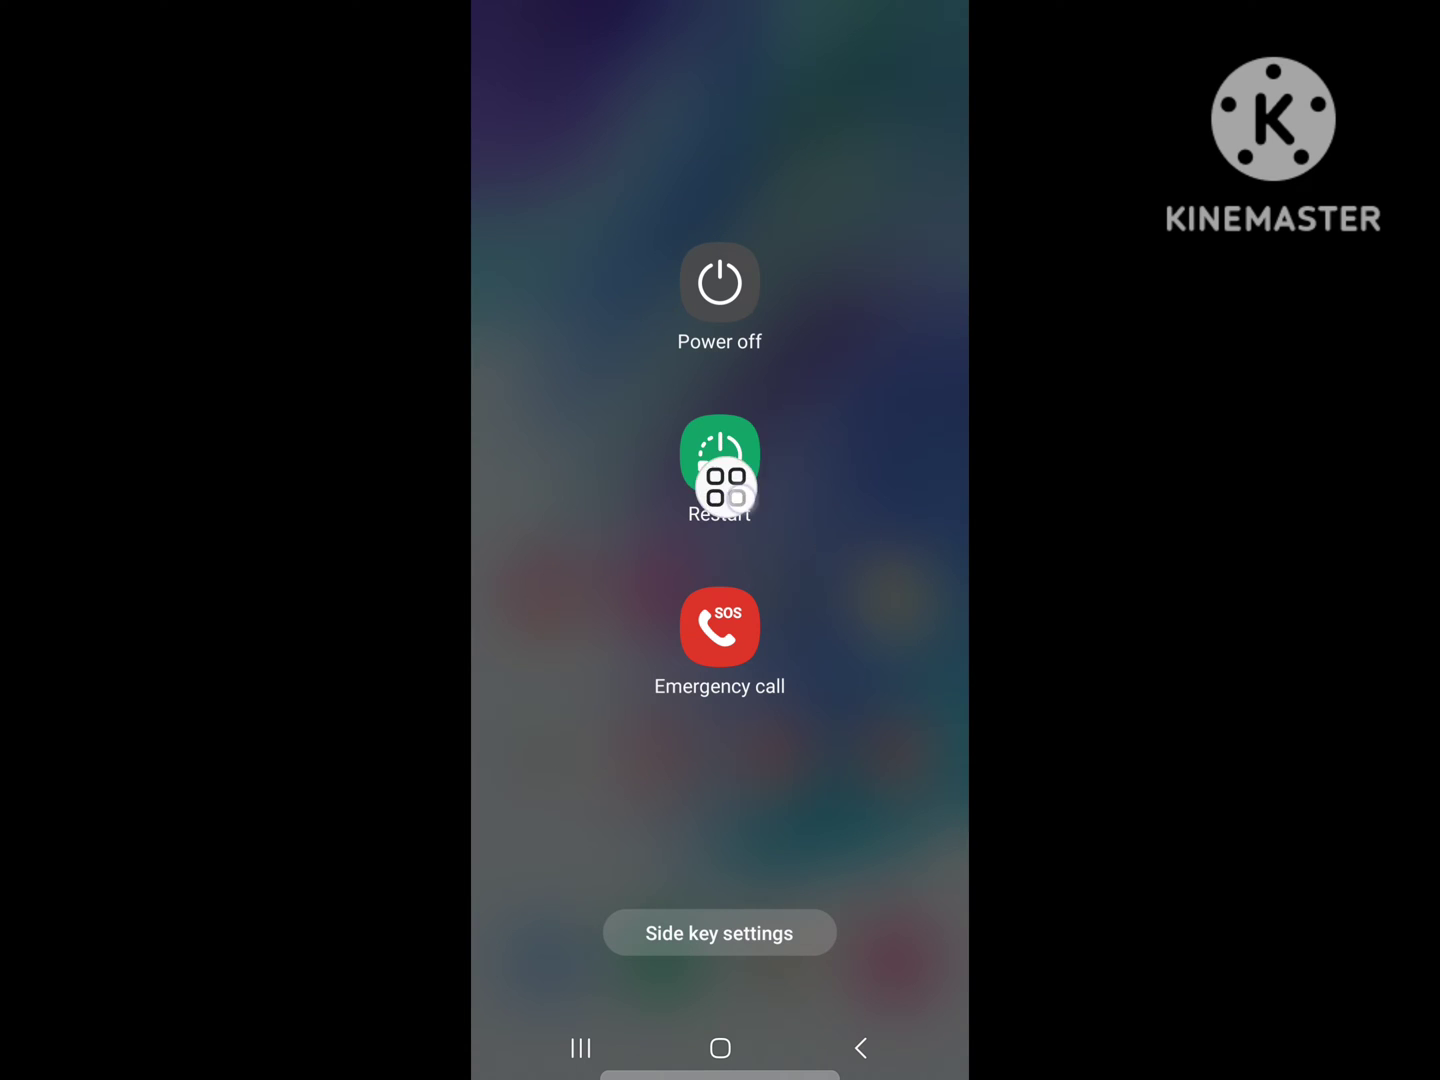
- Restart the phone, then launch Messenger from the app drawer
{"action": "left_click", "coordinate": [720, 472]}
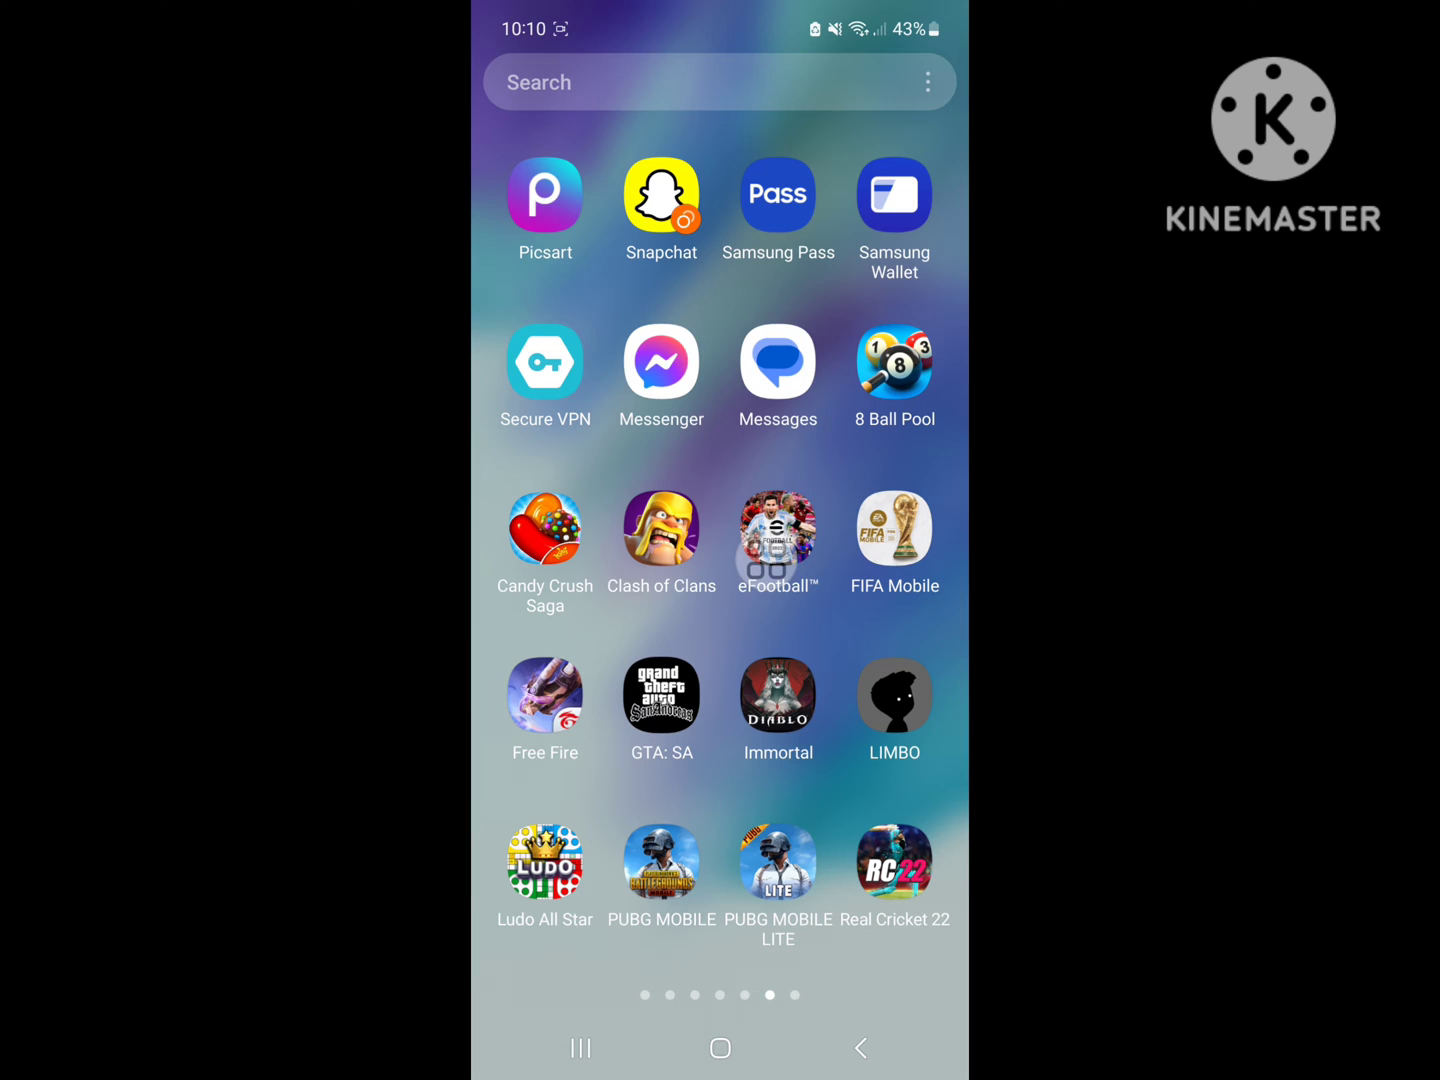
{"action": "left_click", "coordinate": [660, 362]}
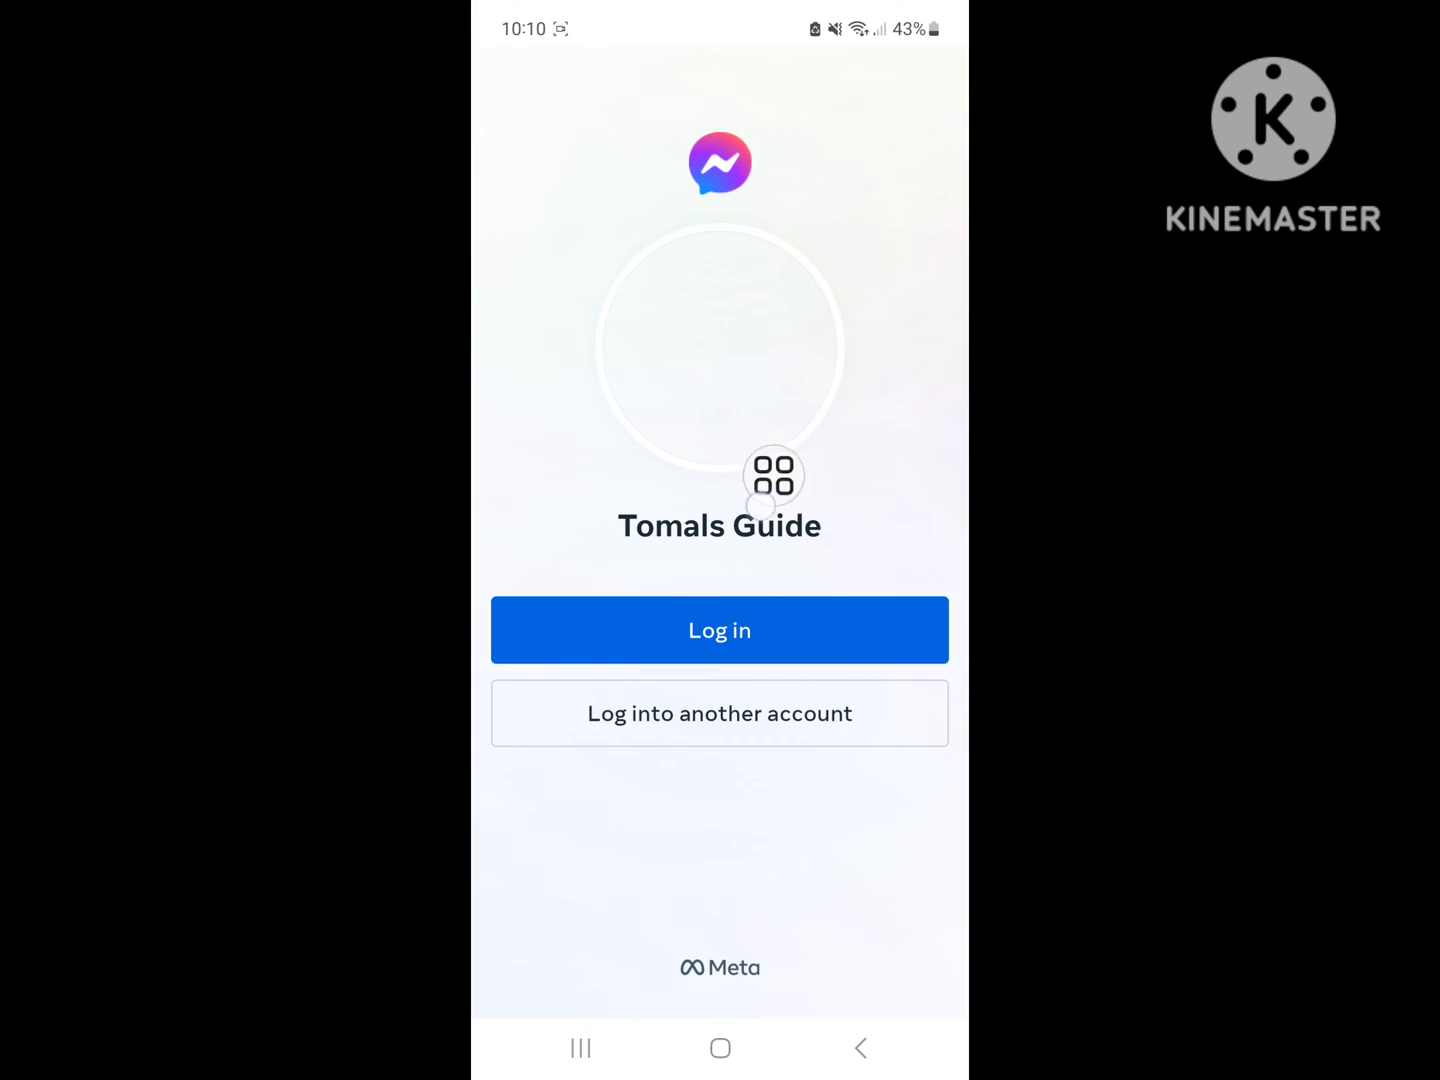
- Log into the saved account, decline contact upload with Not now, and go to People
{"action": "left_click", "coordinate": [720, 630]}
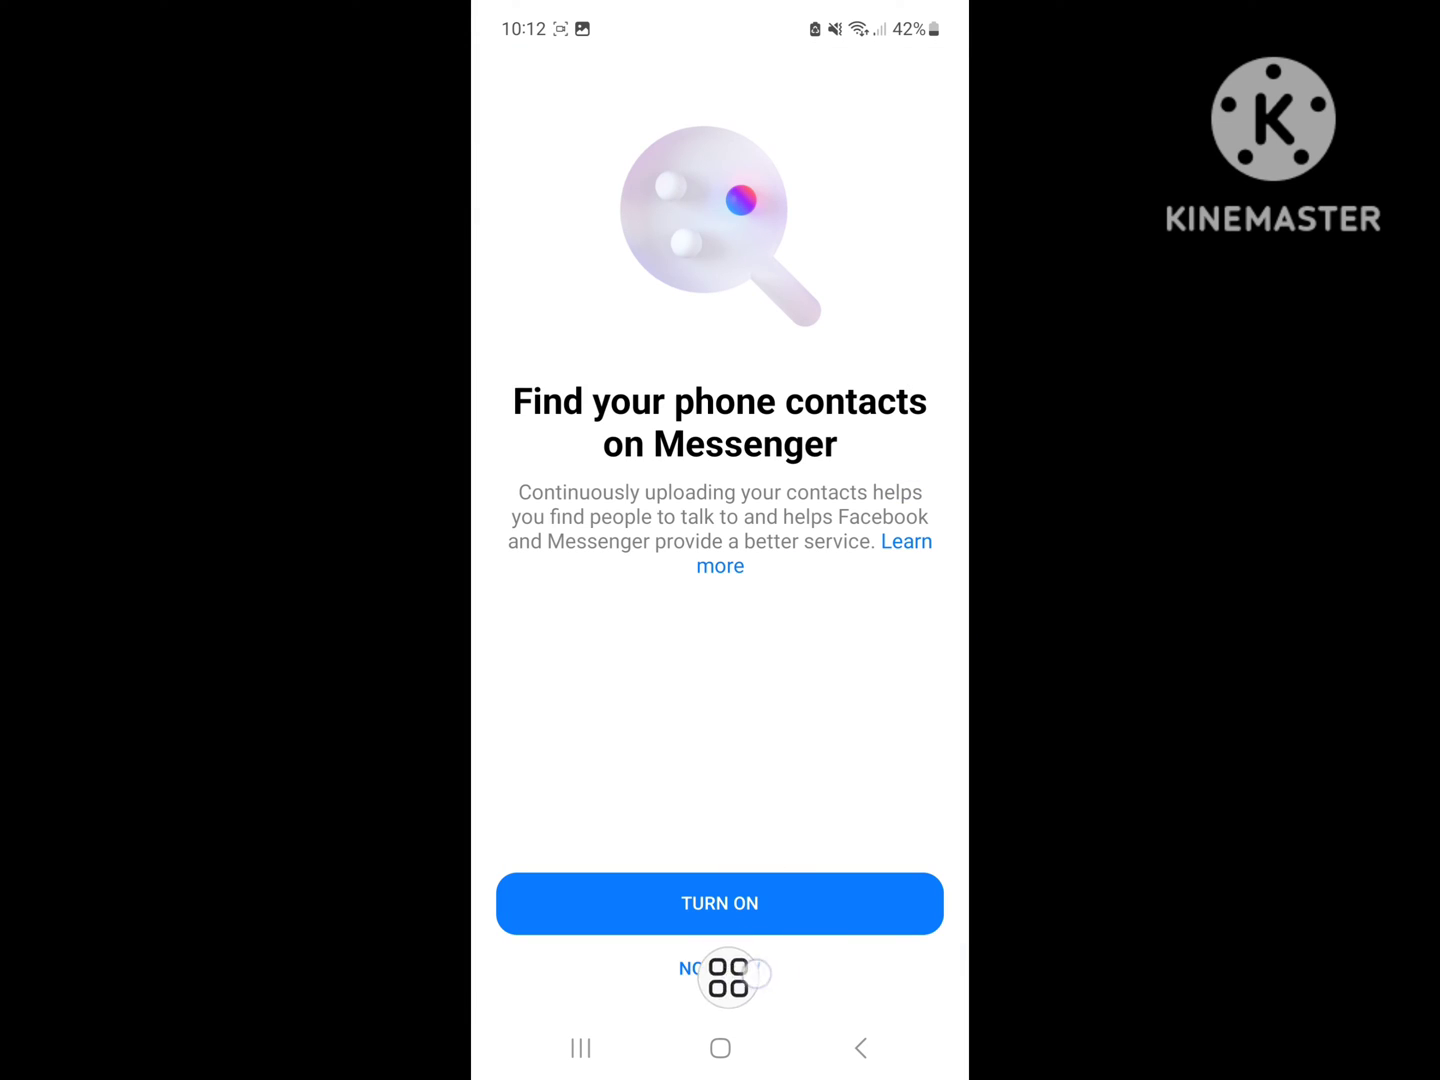
{"action": "left_click", "coordinate": [720, 968]}
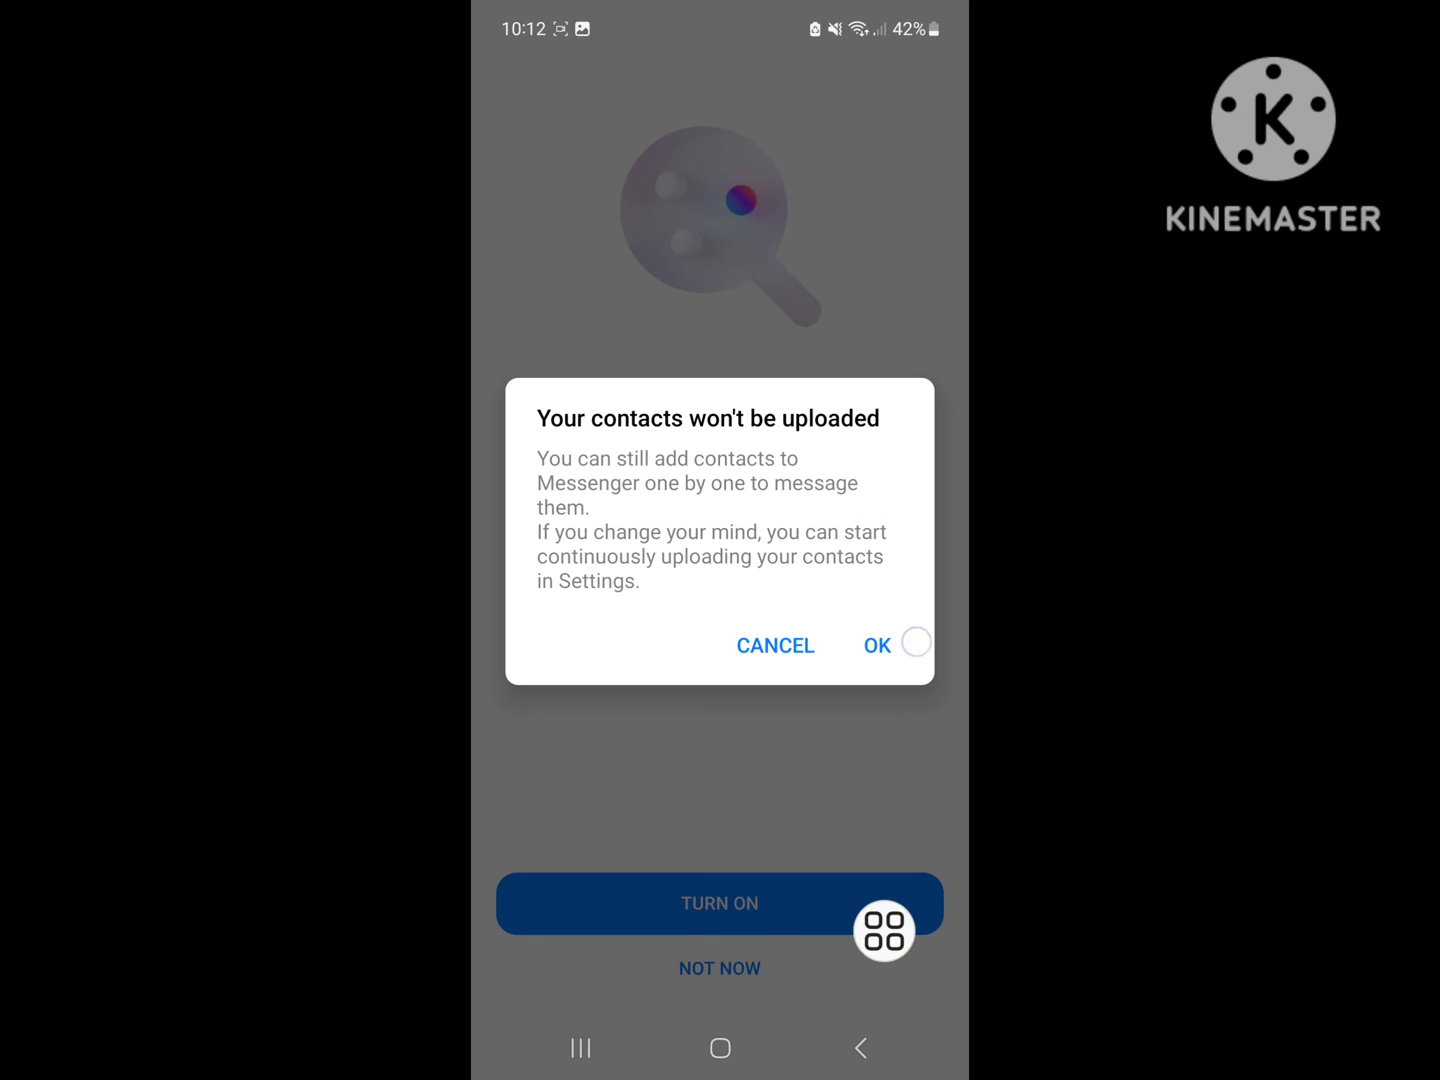
{"action": "left_click", "coordinate": [876, 644]}
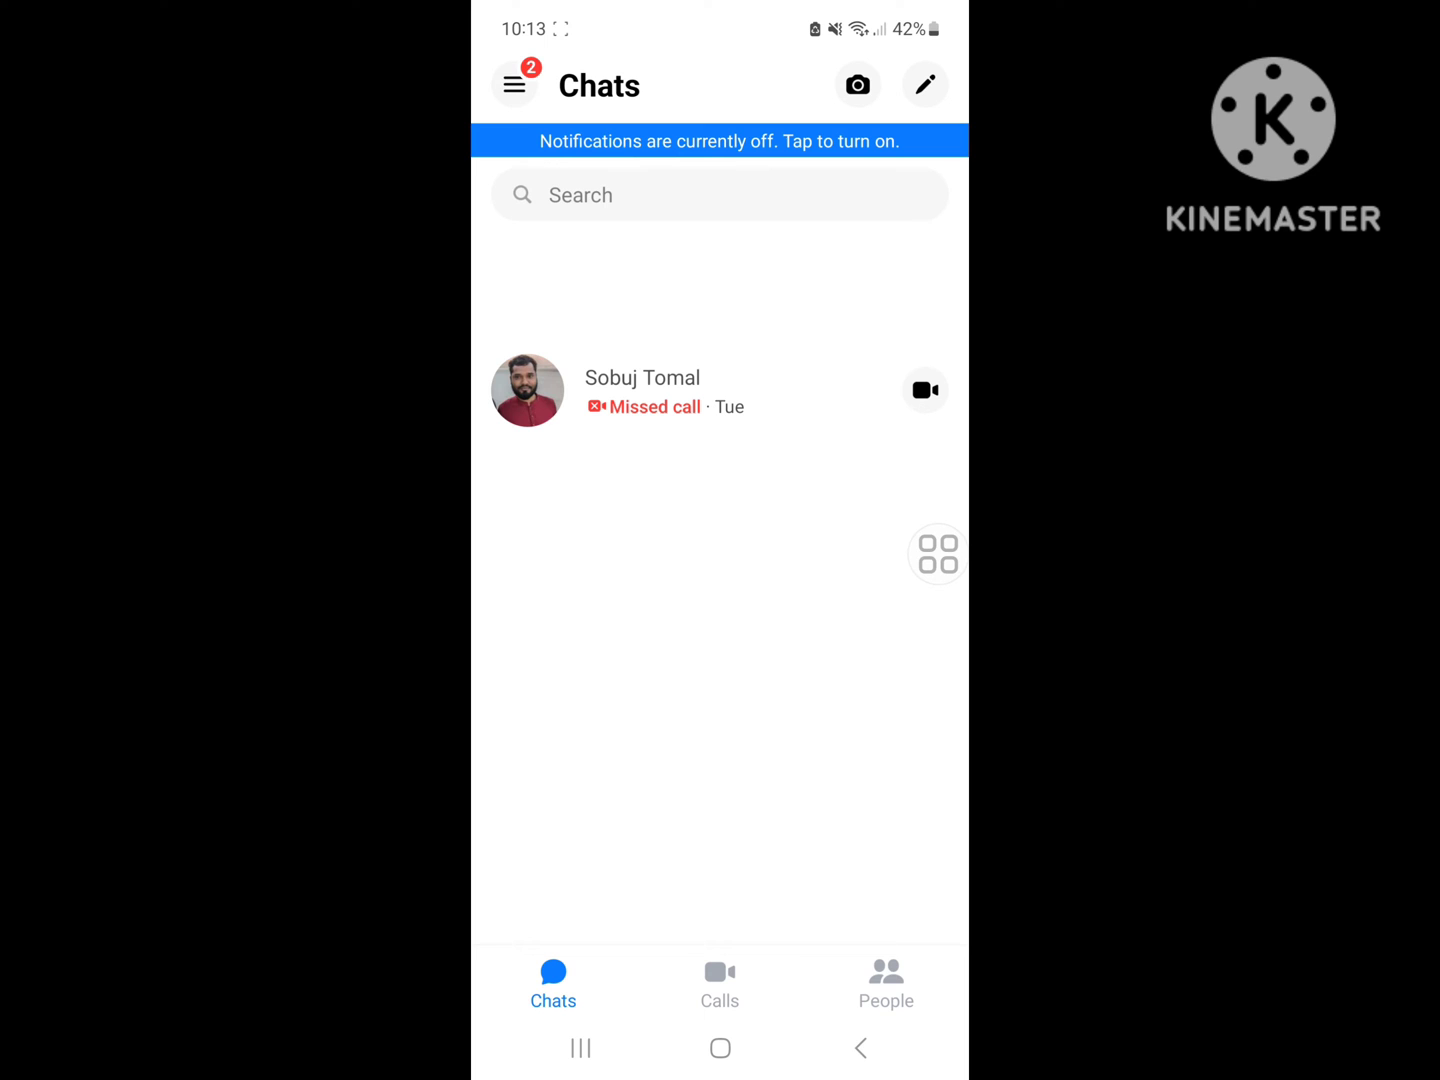
{"action": "left_click", "coordinate": [884, 984]}
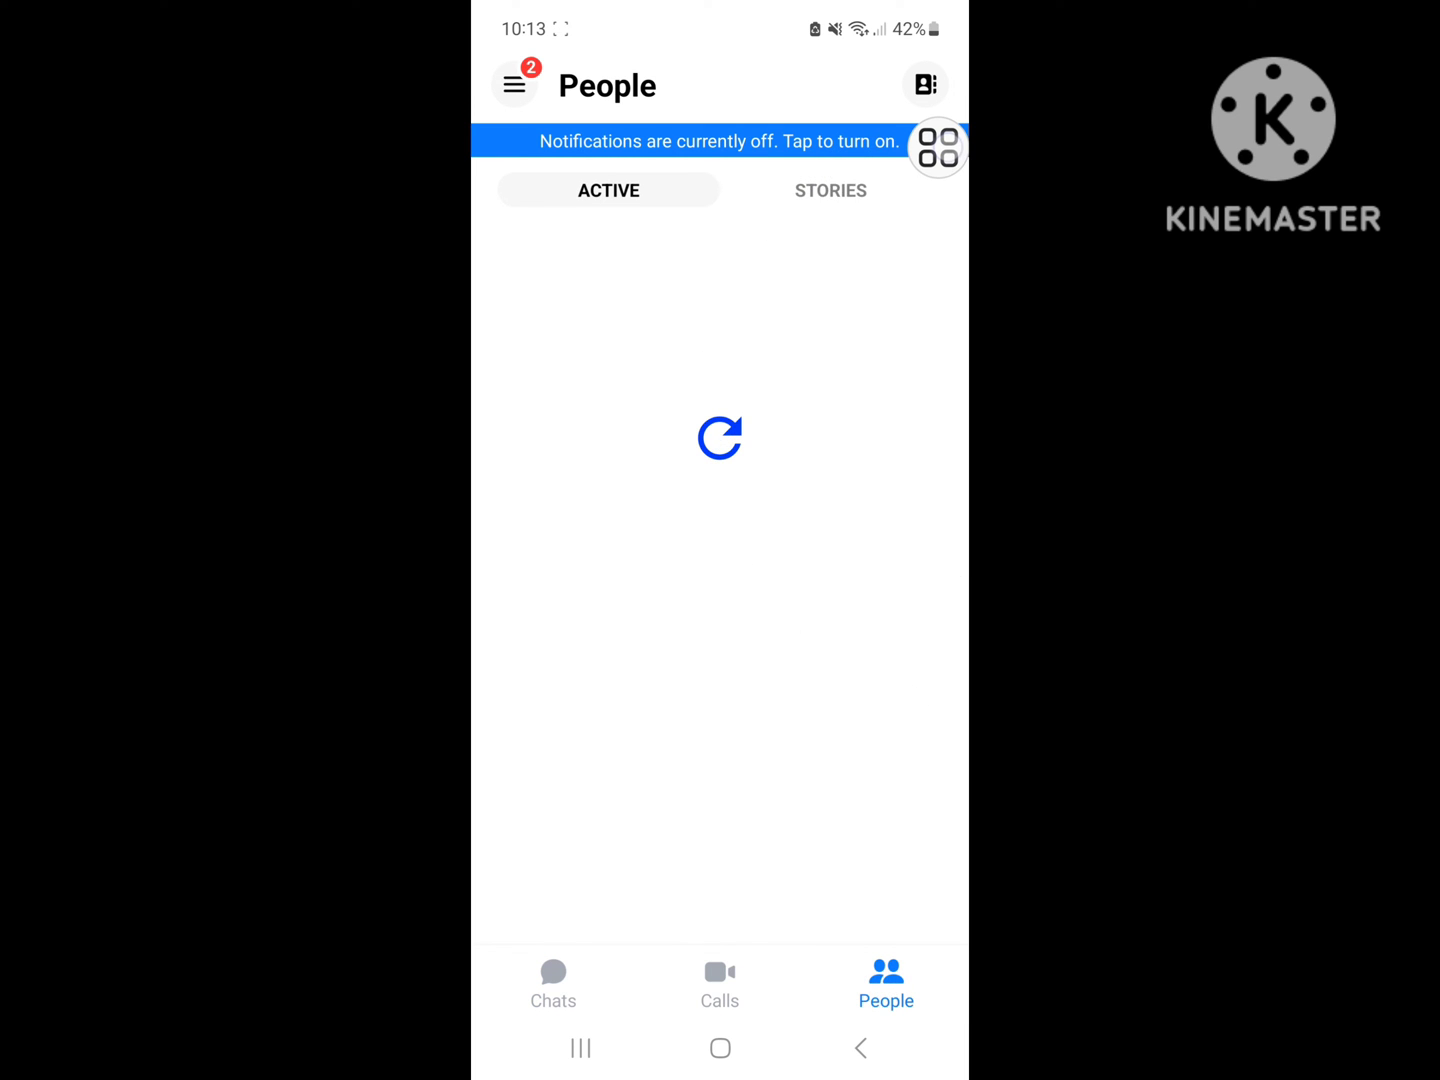
- From the Stories list, view your own story and bring up its options menu
{"action": "left_click", "coordinate": [830, 190]}
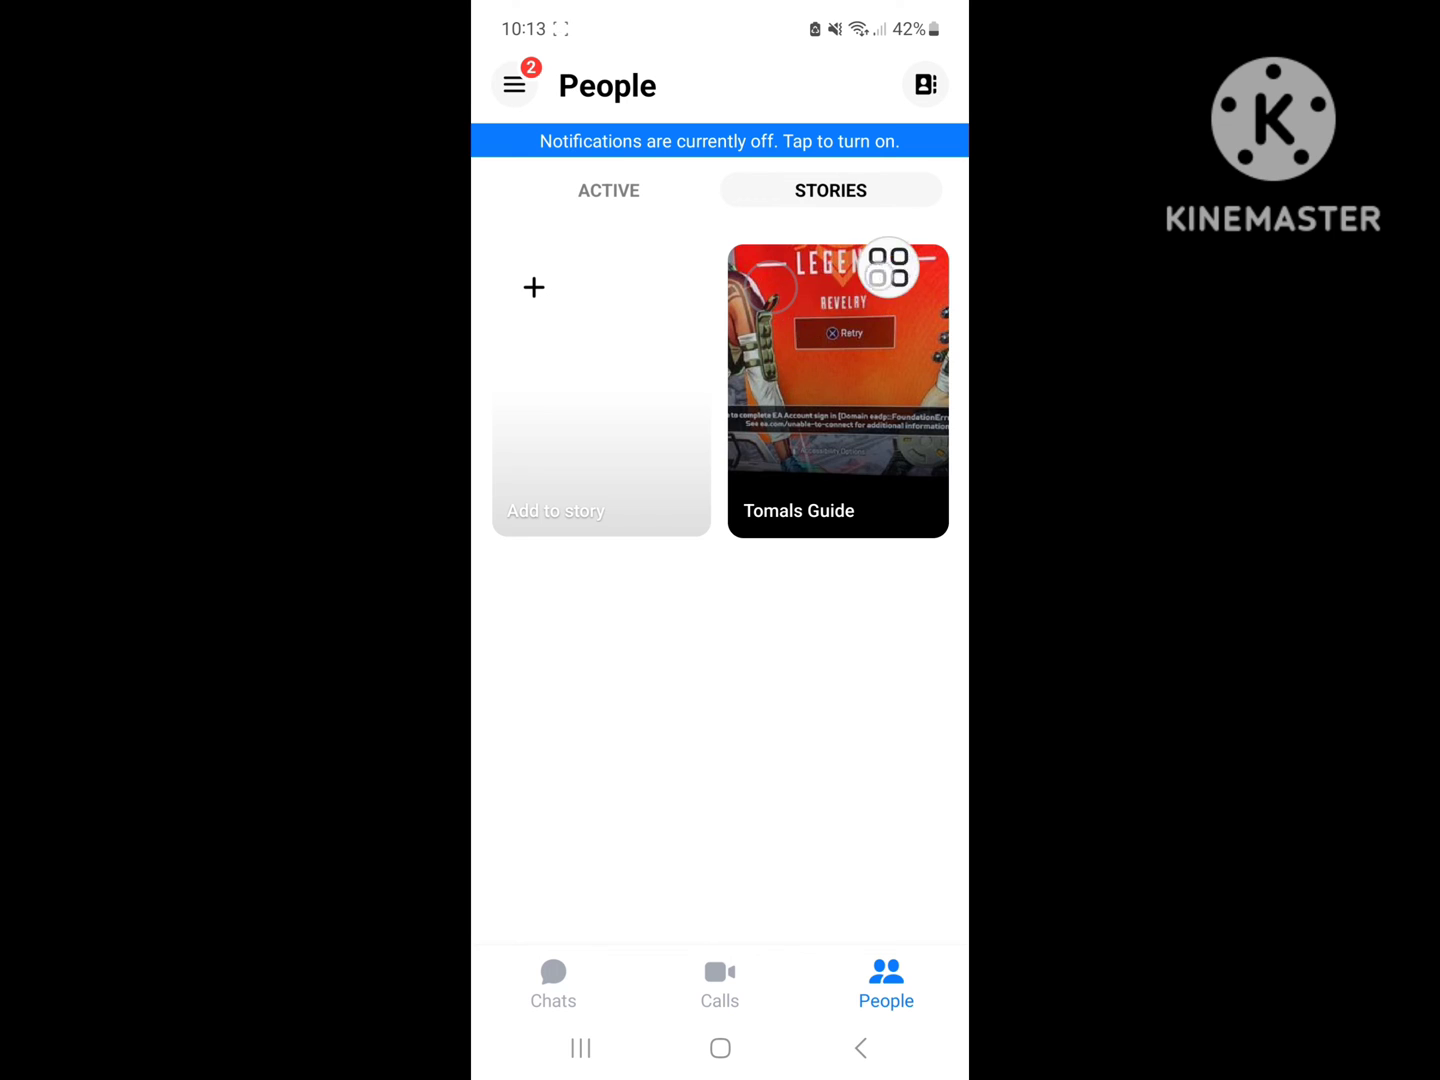
{"action": "left_click", "coordinate": [838, 390]}
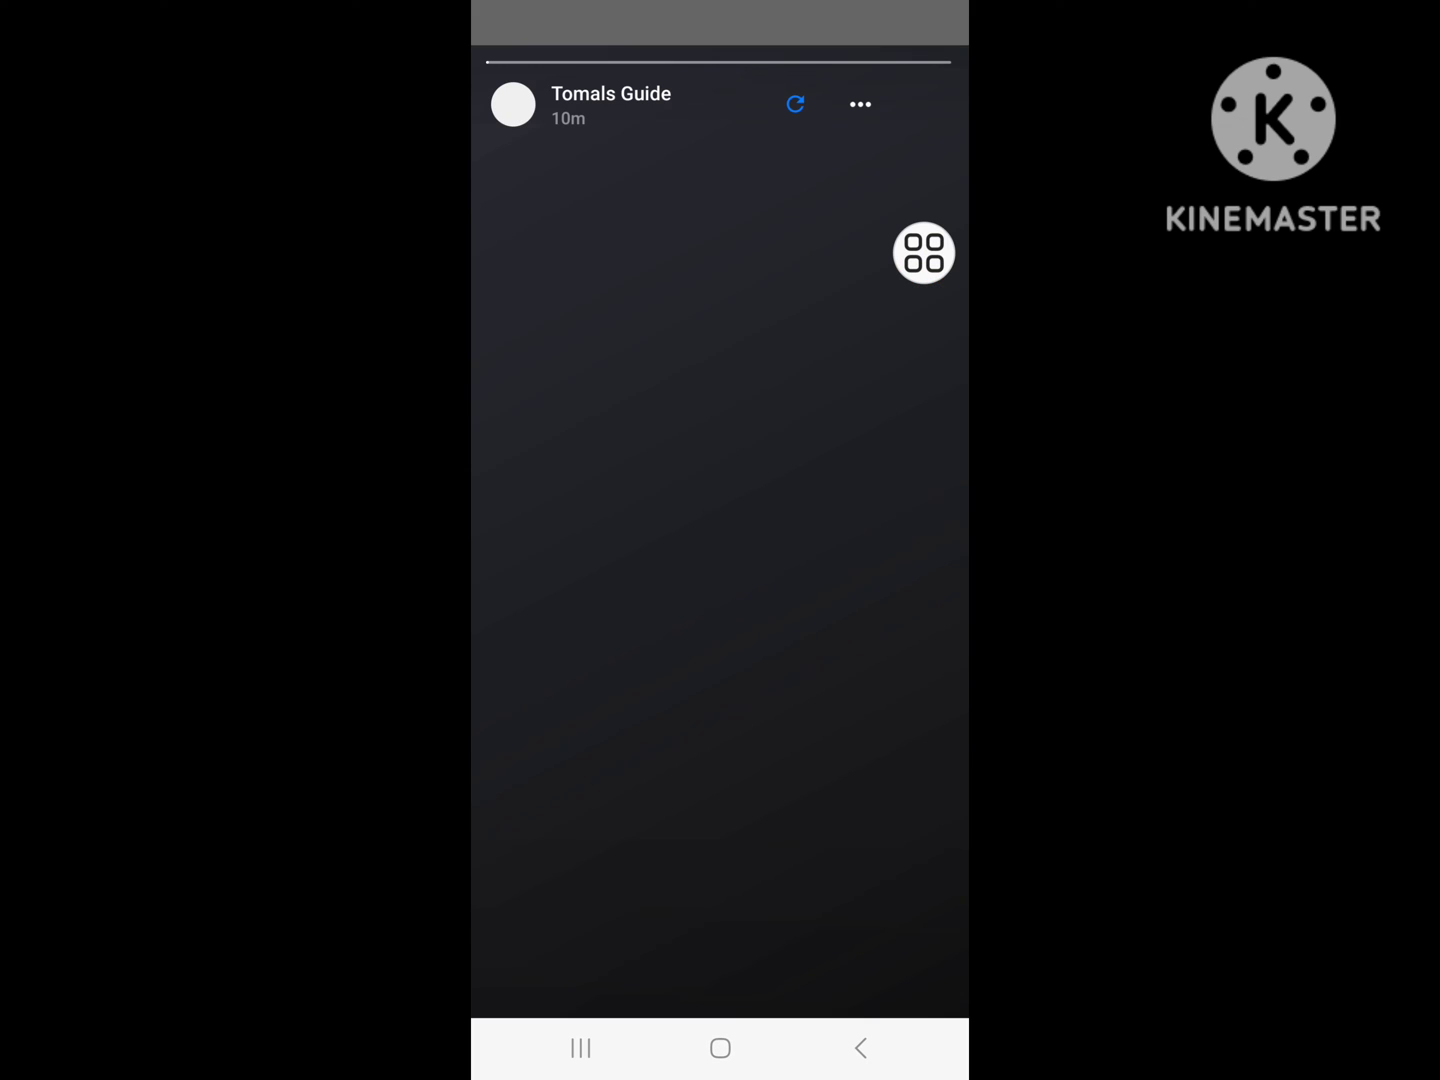
{"action": "left_click", "coordinate": [924, 252]}
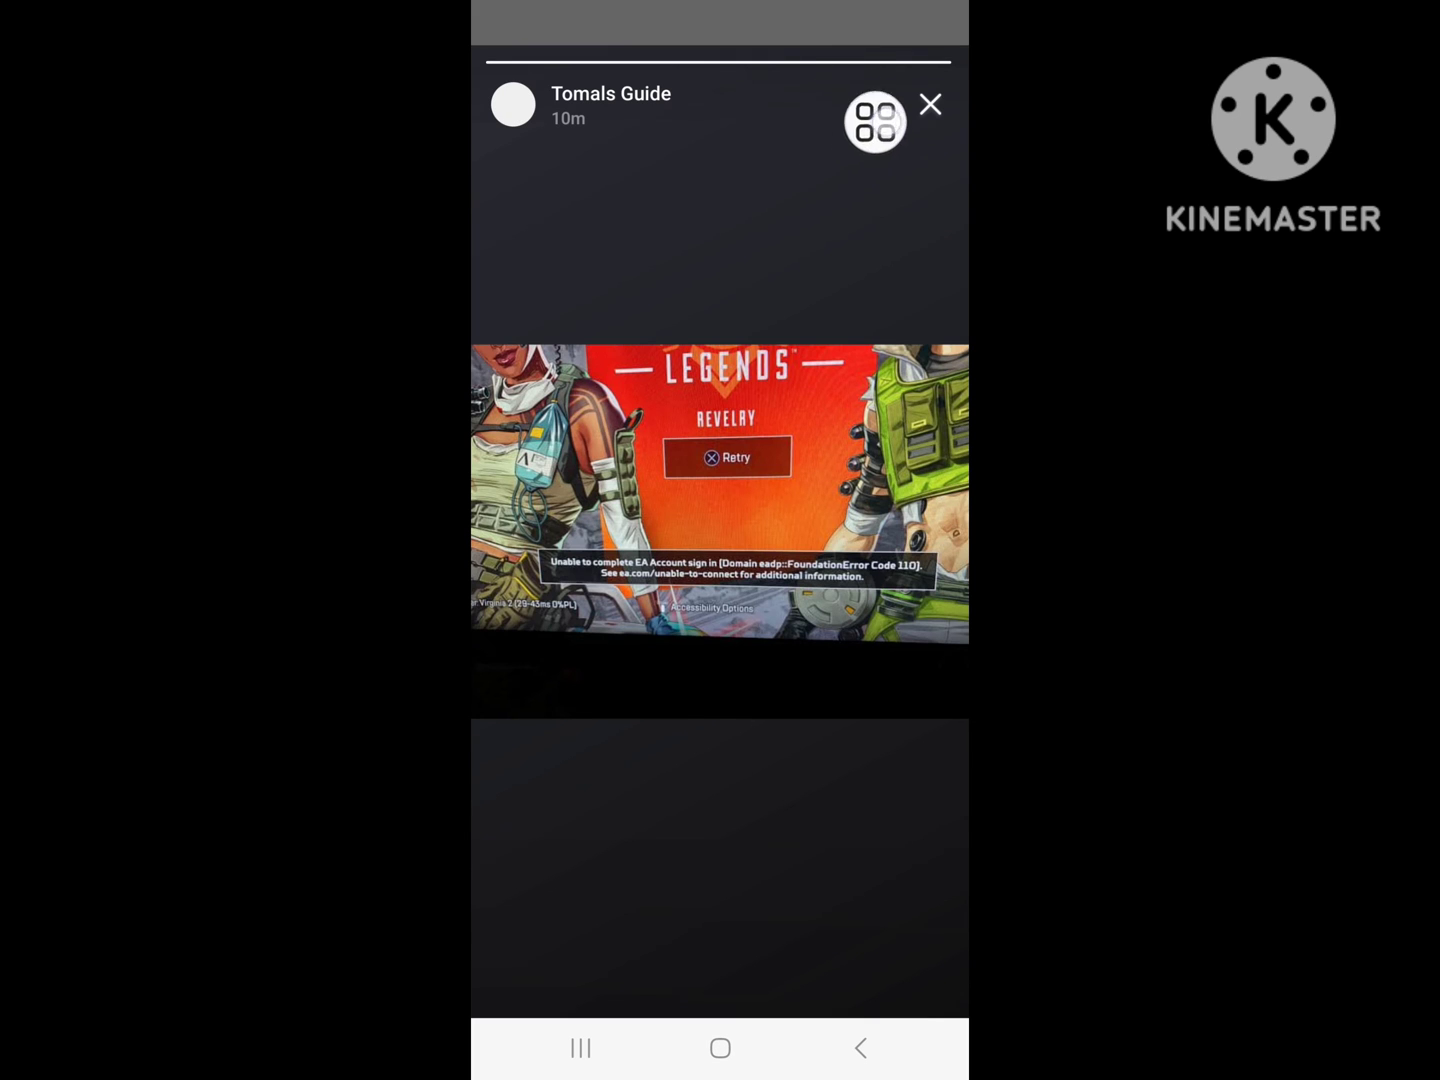
{"action": "left_click", "coordinate": [860, 104]}
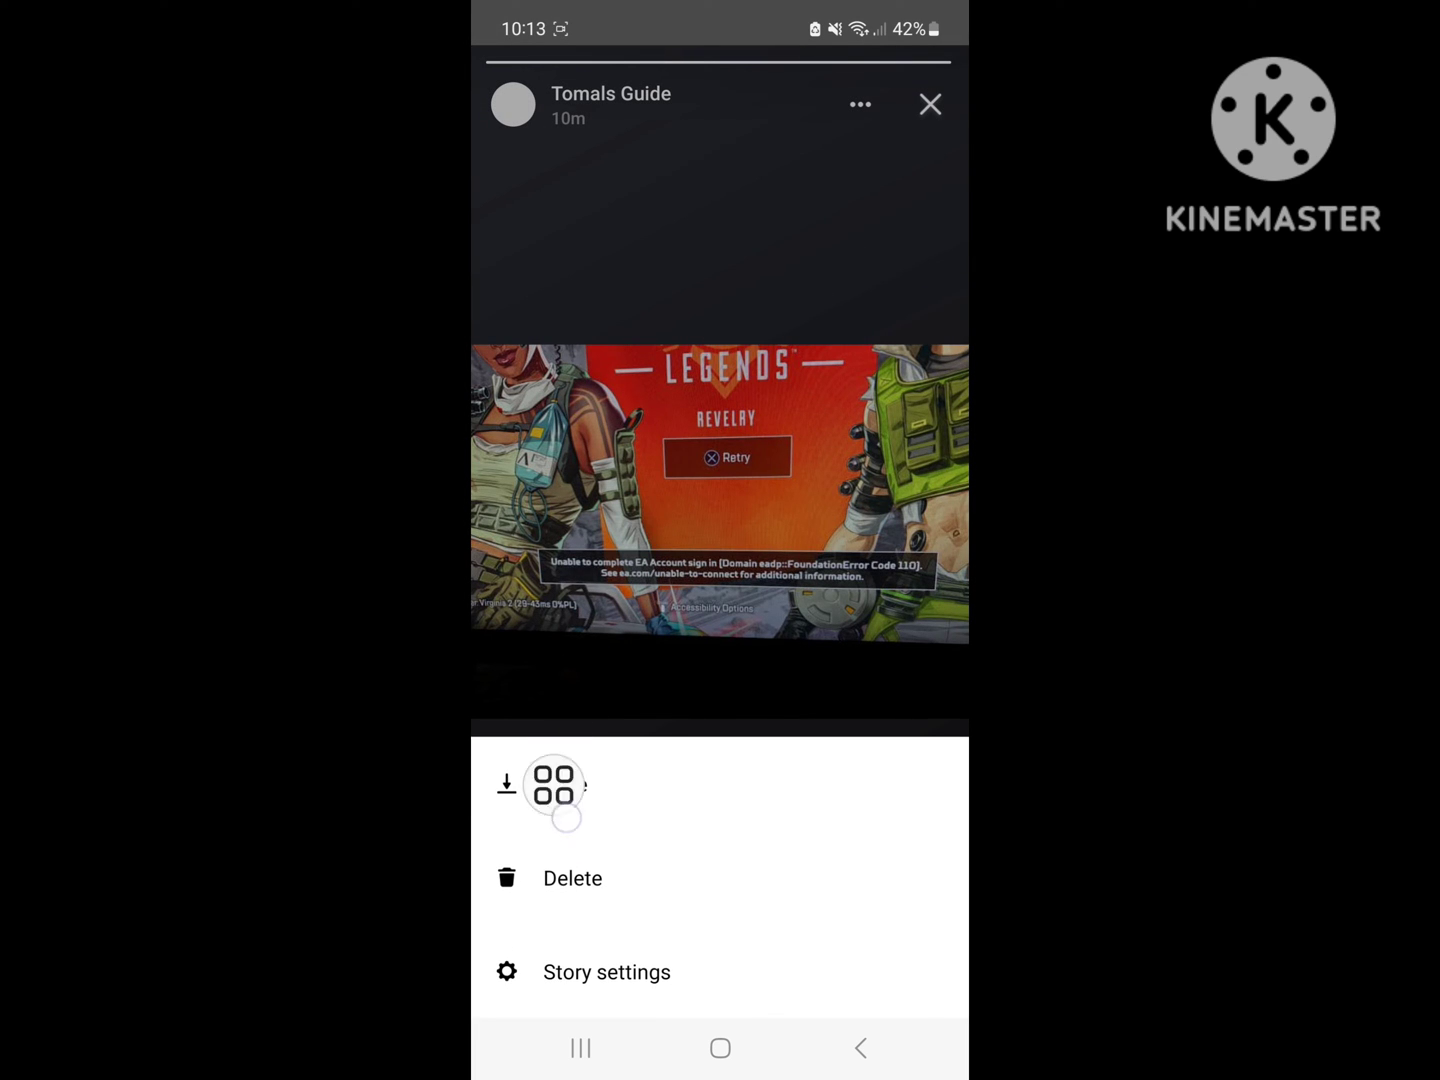
- Delete the story, confirm DELETE, and close the empty story viewer
{"action": "left_click", "coordinate": [572, 878]}
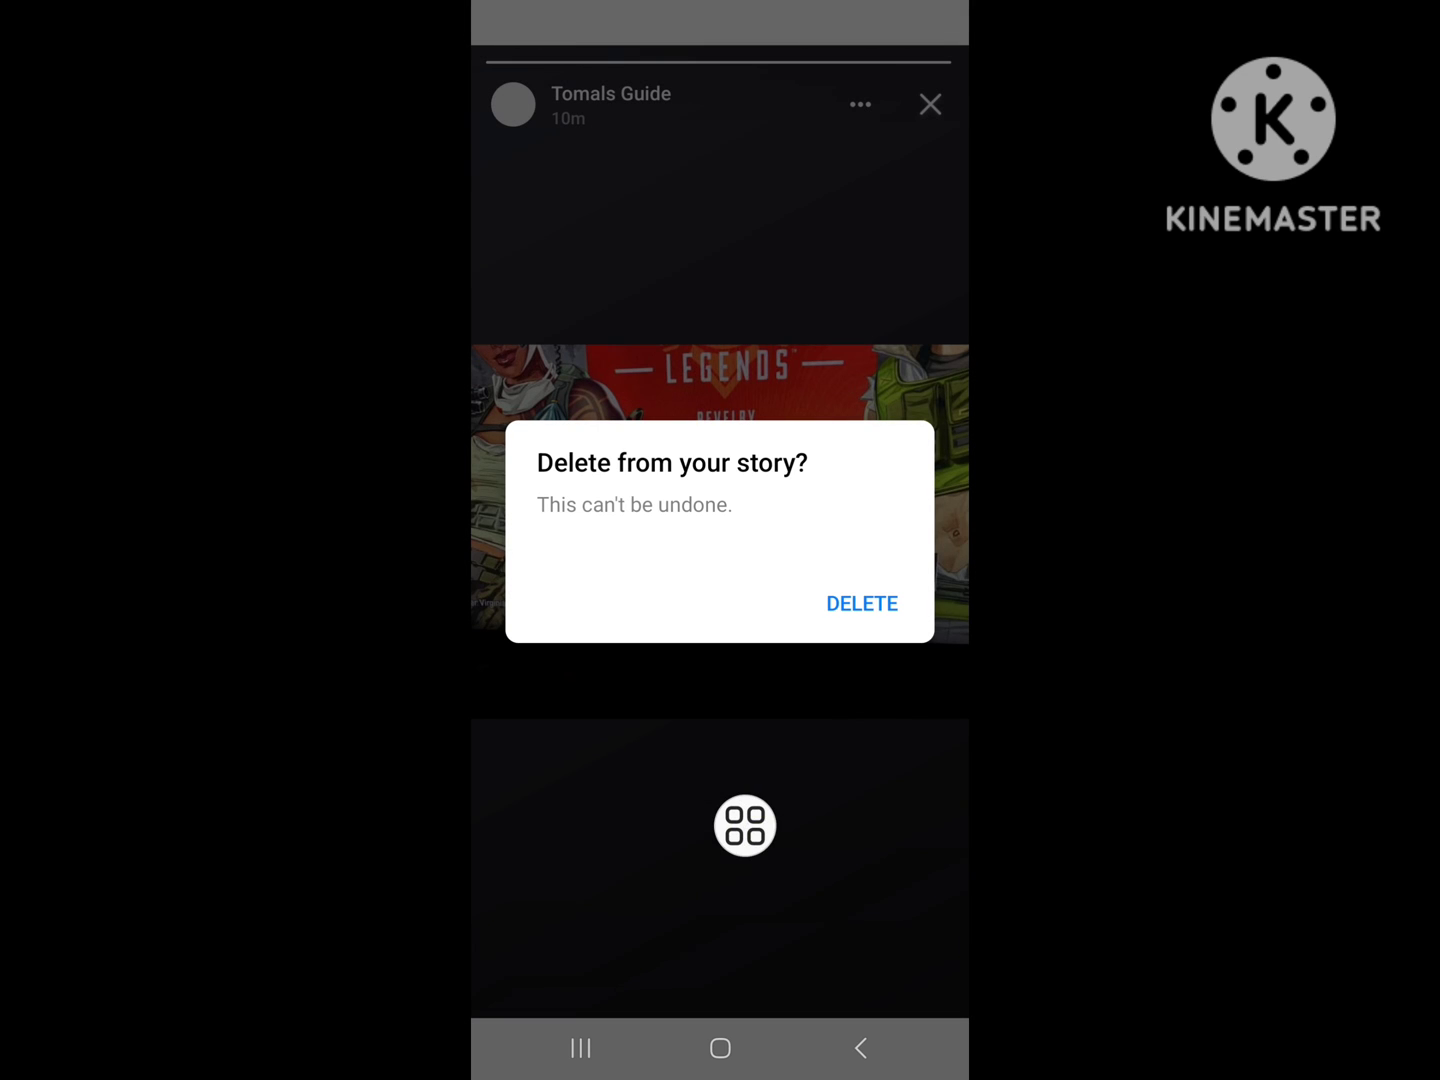
{"action": "left_click", "coordinate": [862, 604]}
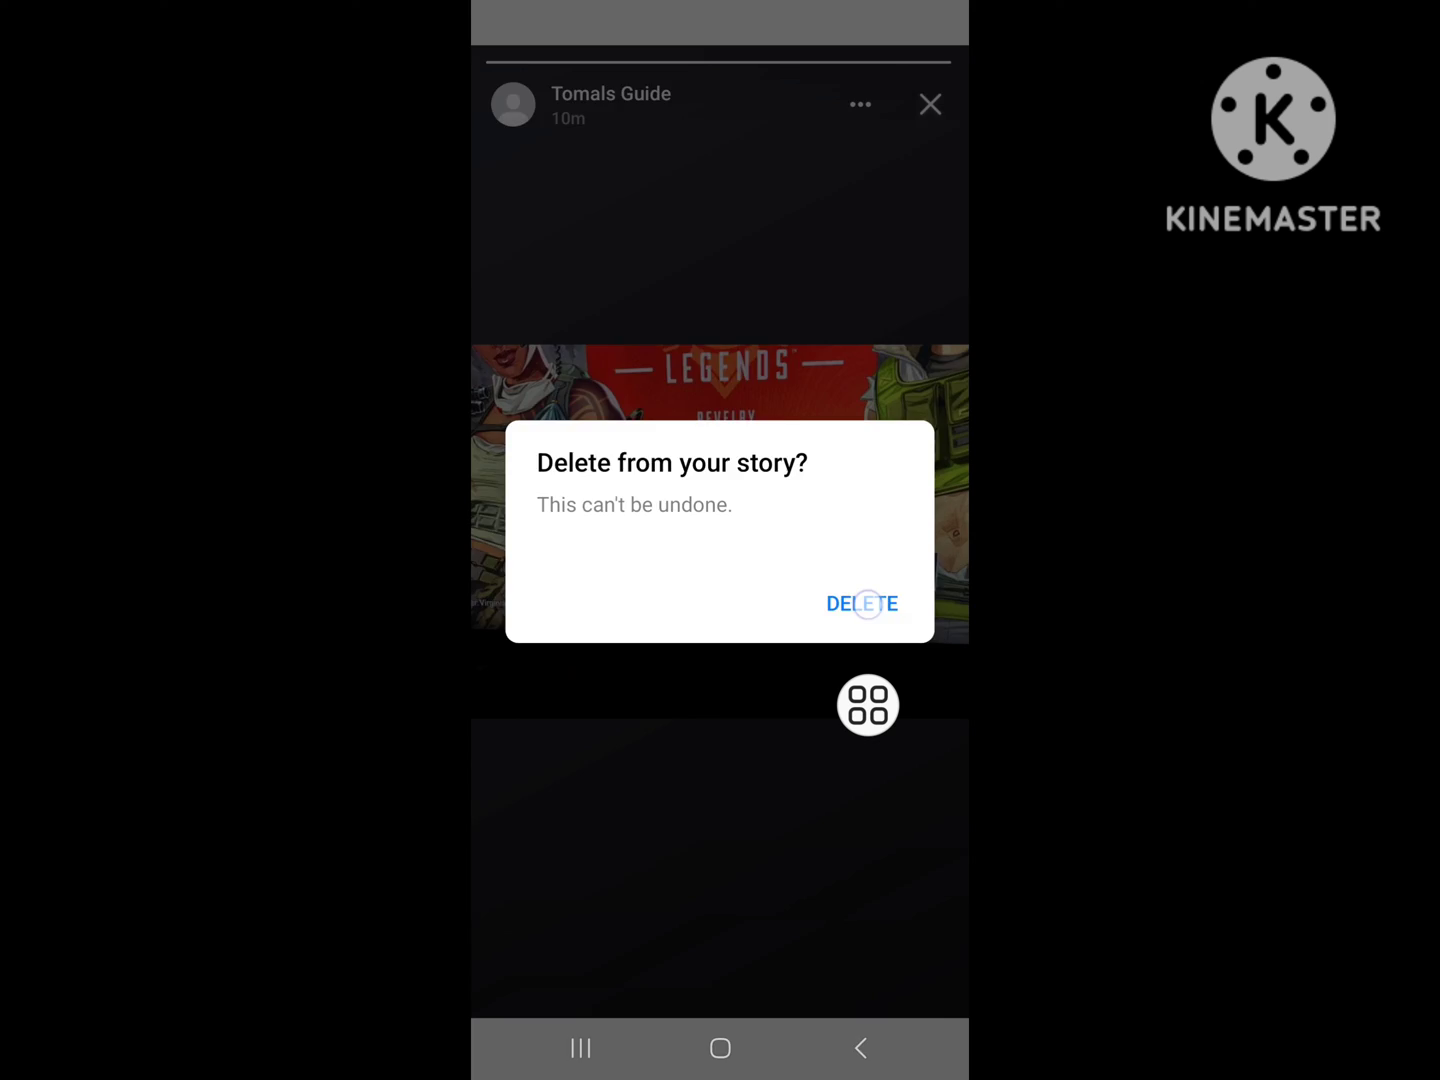
{"action": "left_click", "coordinate": [862, 604]}
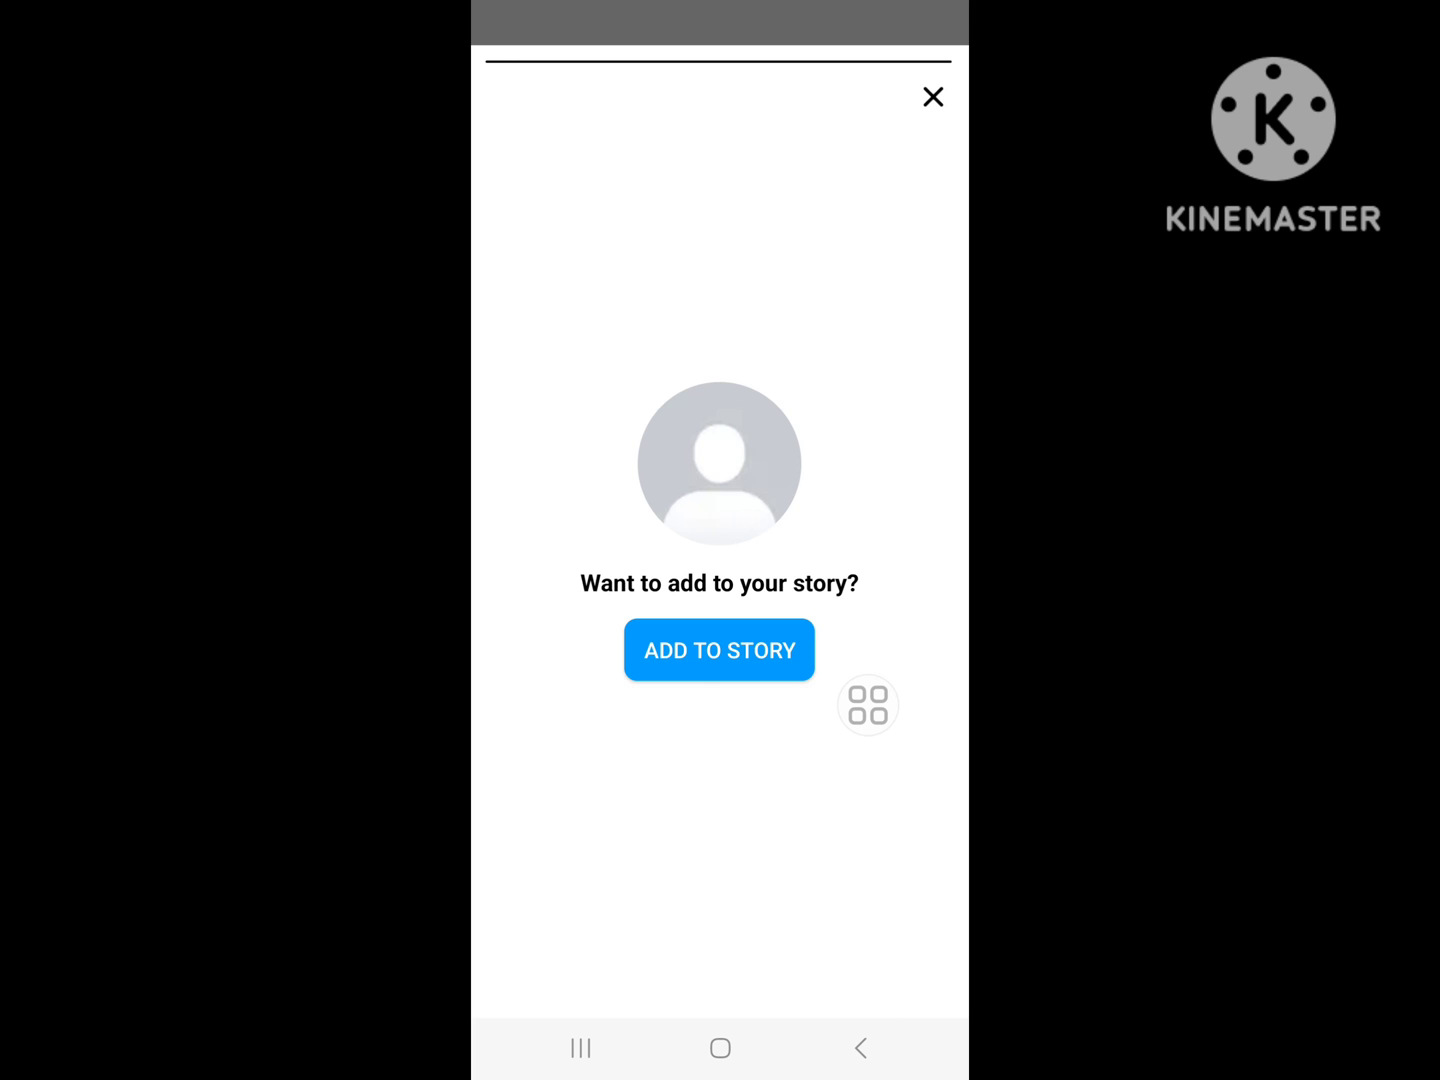
{"action": "left_click", "coordinate": [932, 96]}
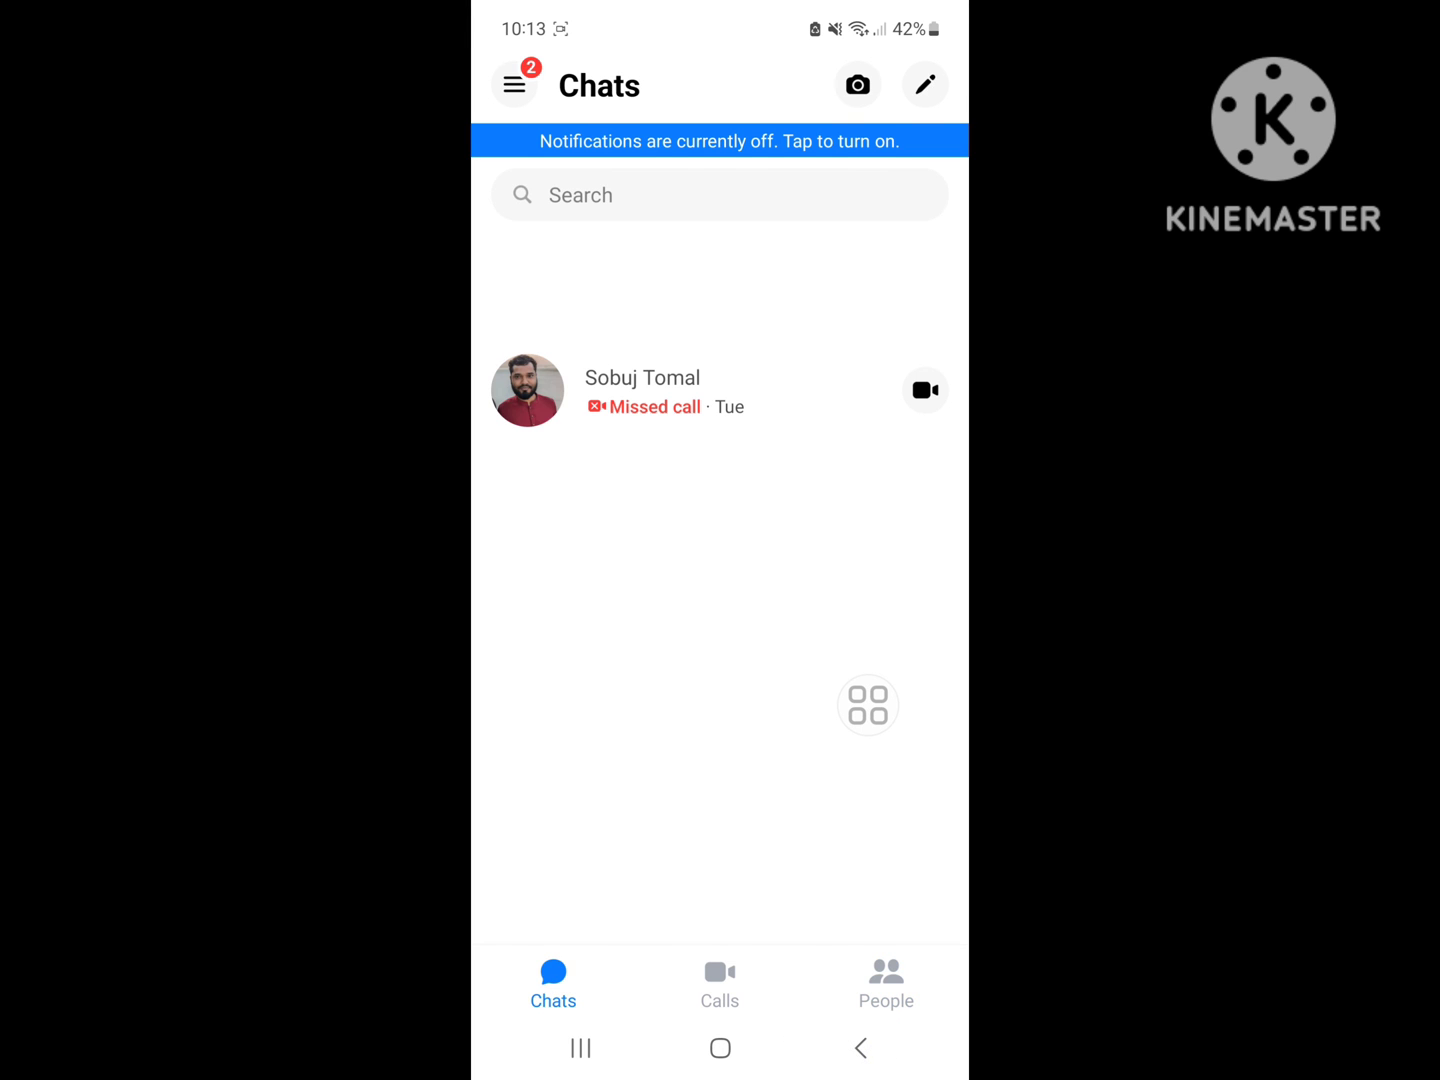